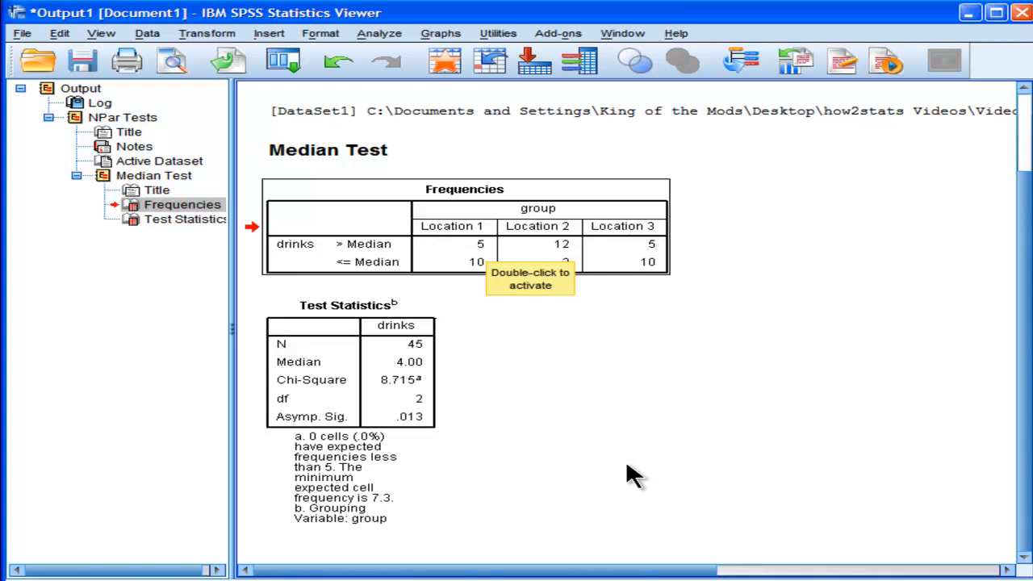
pyautogui.moveTo(484, 406)
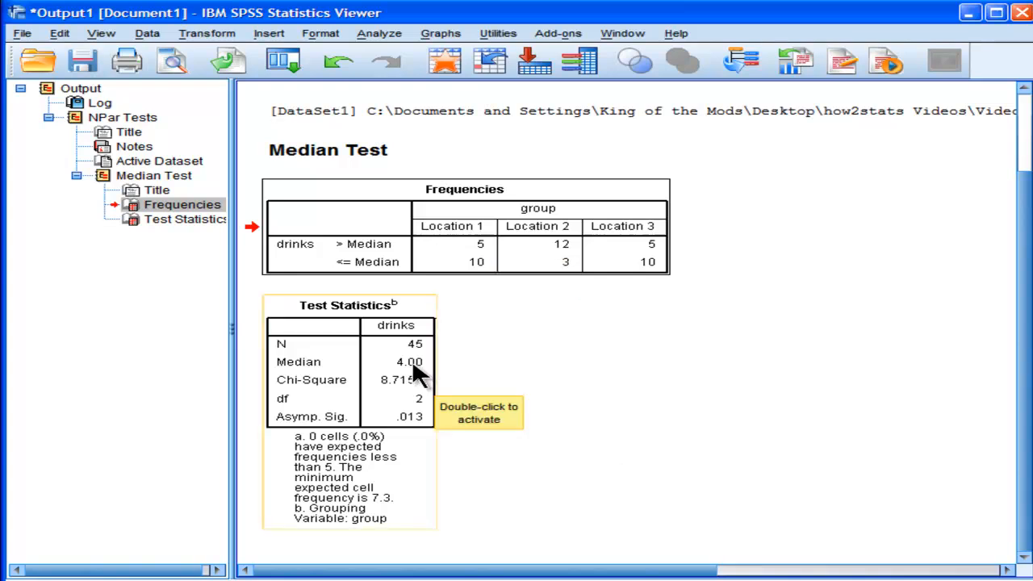
pyautogui.moveTo(529, 313)
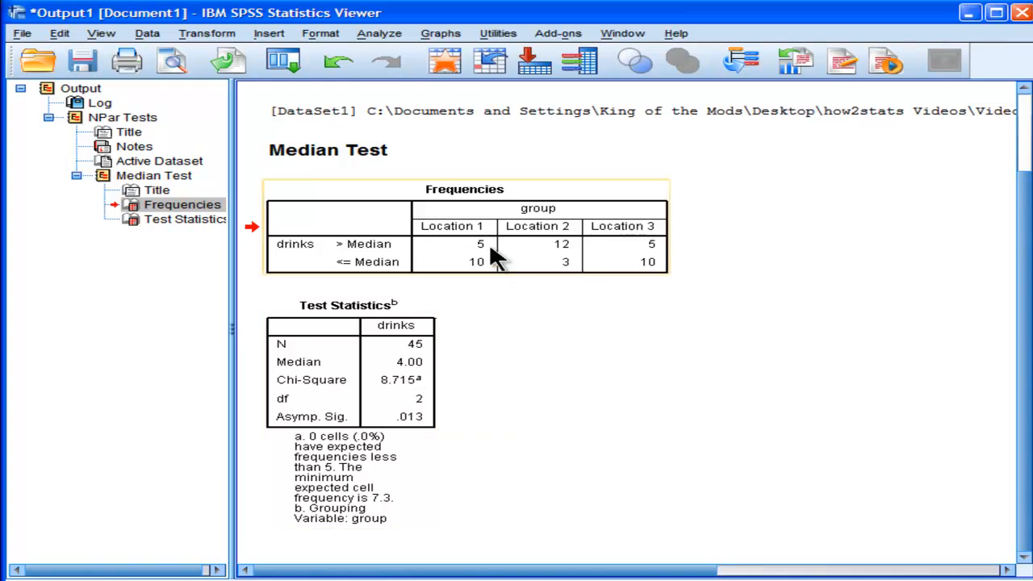
pyautogui.moveTo(491, 256)
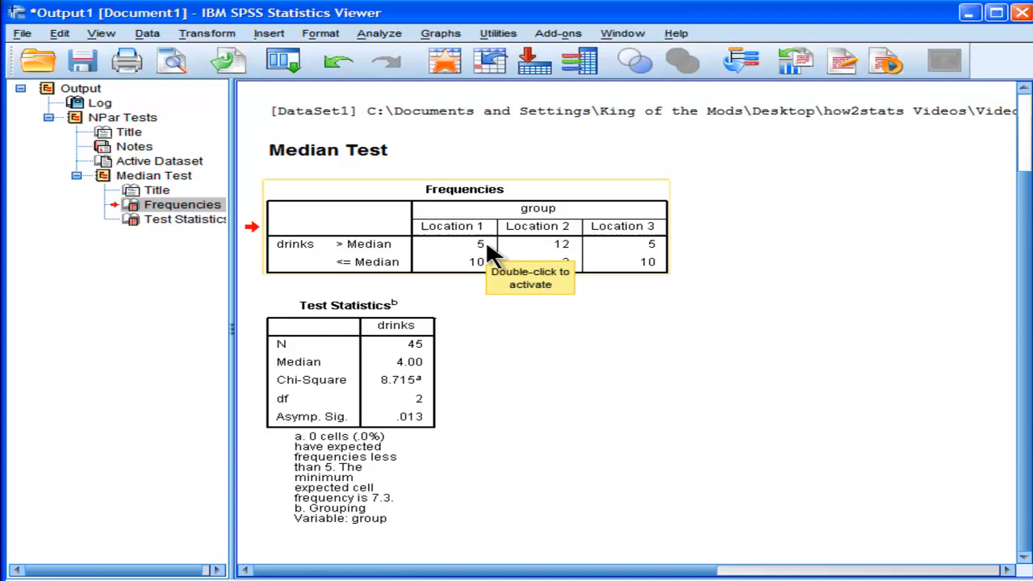
pyautogui.moveTo(471, 292)
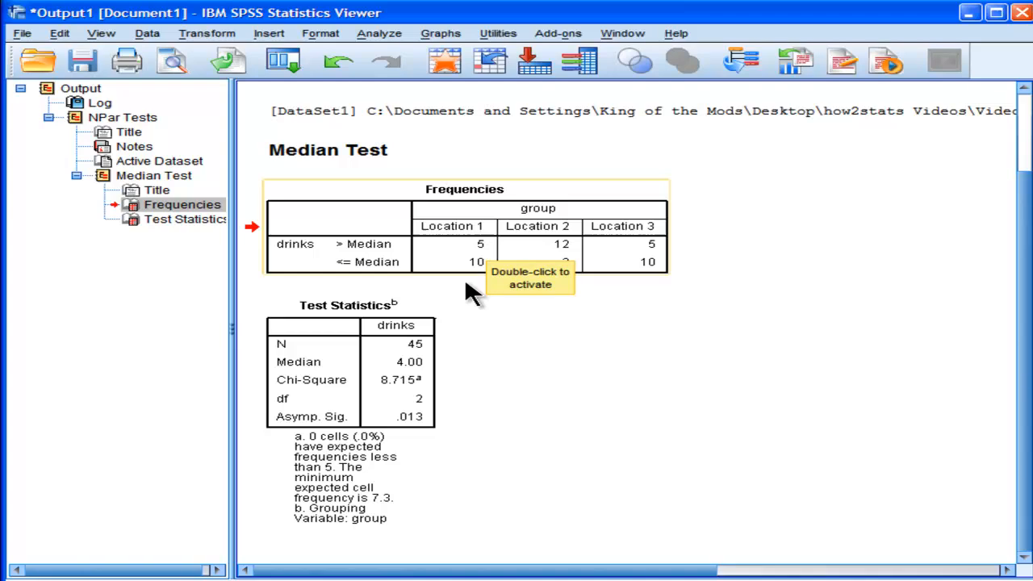
pyautogui.moveTo(485, 291)
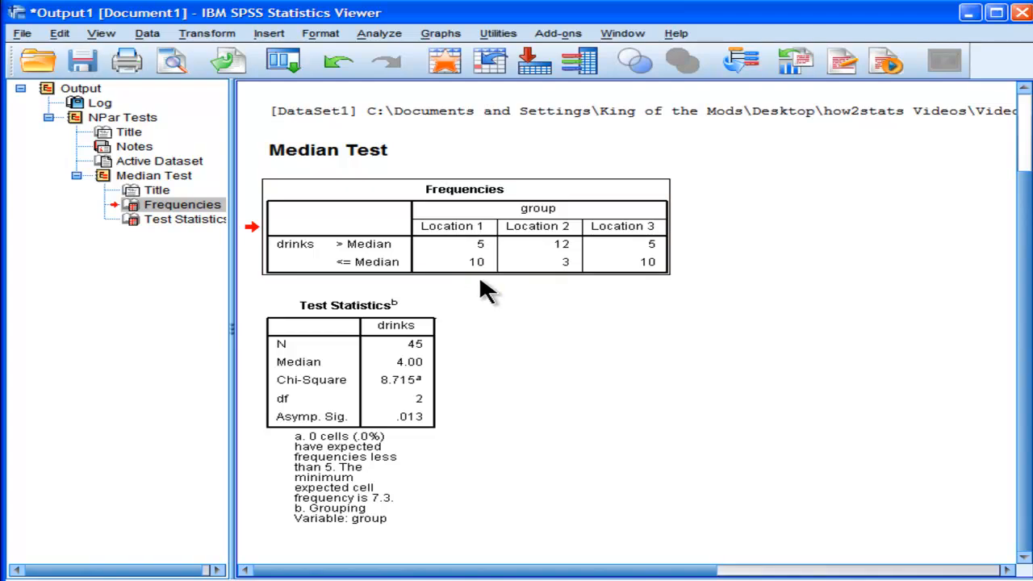
# Adjust the K Independent Samples dialog settings for the median test.
pyautogui.click(465, 235)
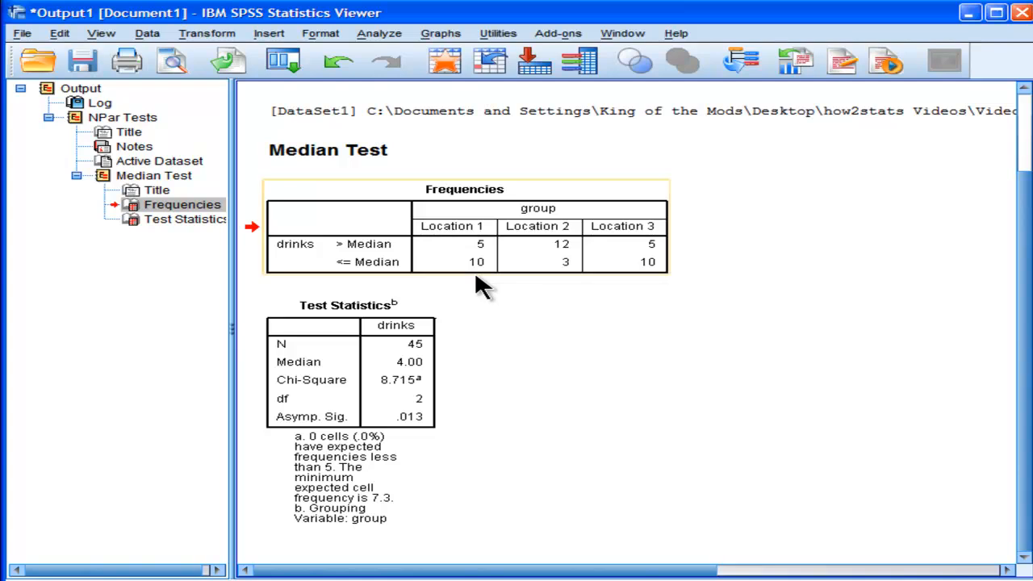
pyautogui.moveTo(559, 267)
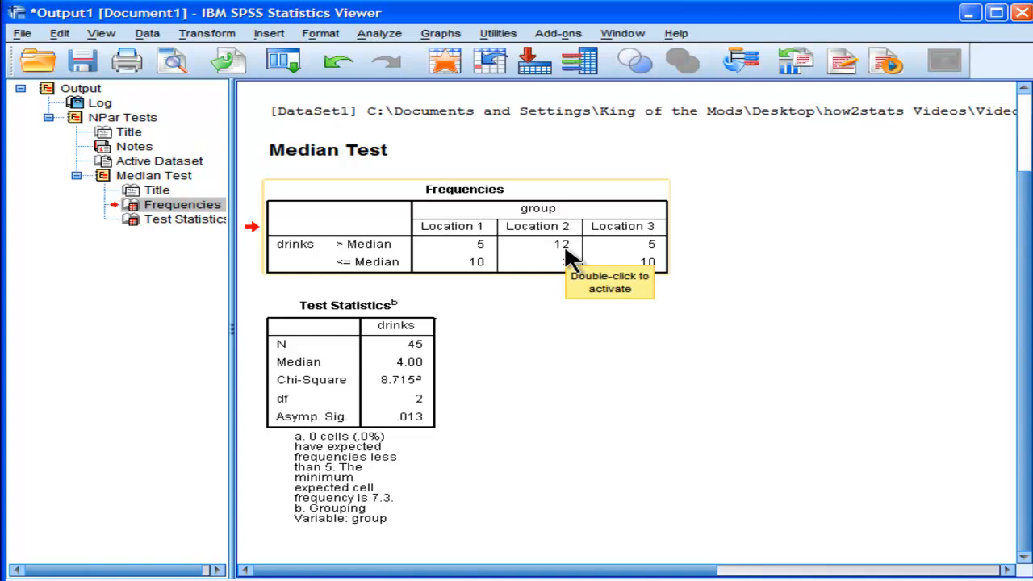
pyautogui.moveTo(552, 271)
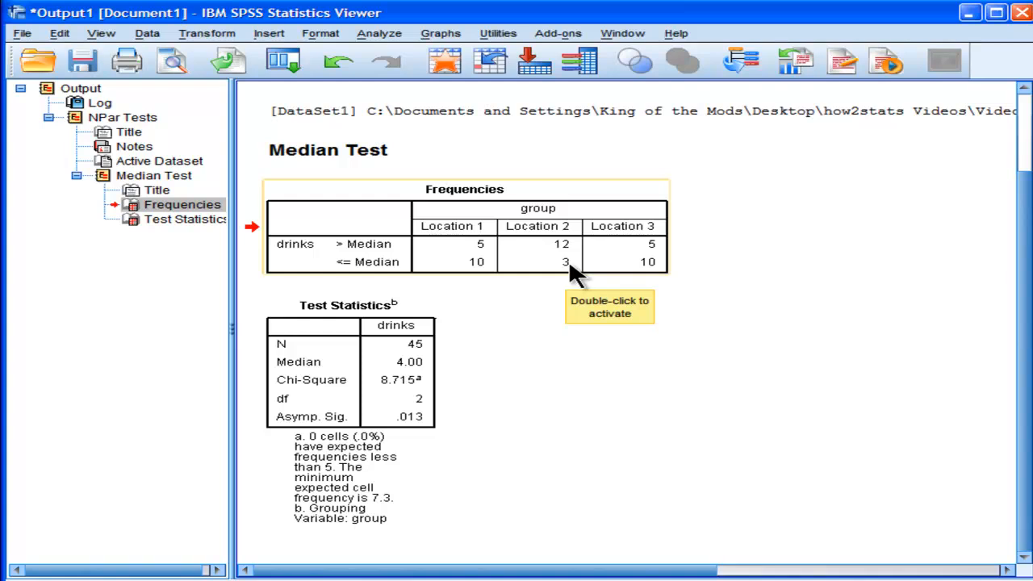
pyautogui.moveTo(557, 300)
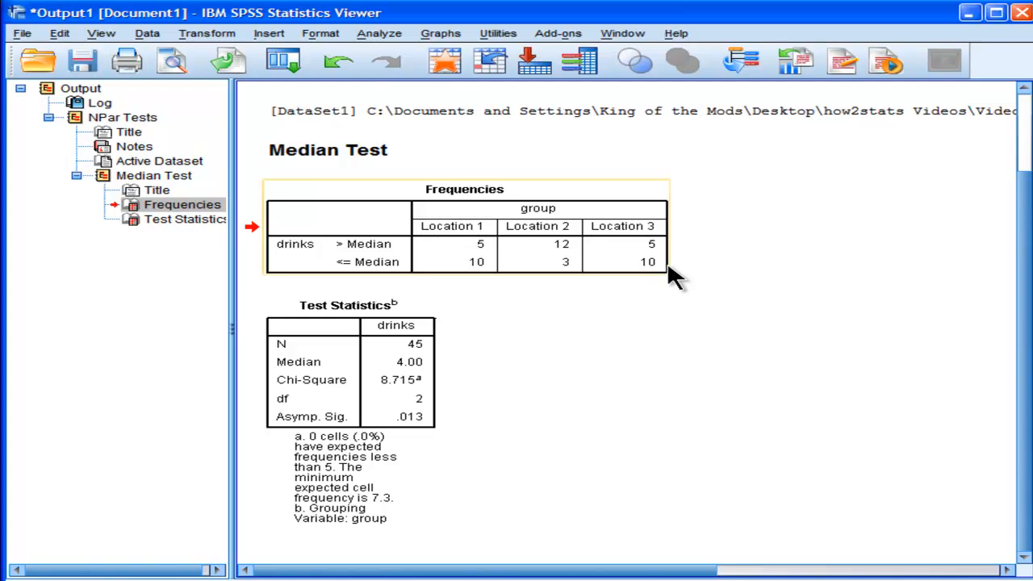
pyautogui.moveTo(660, 288)
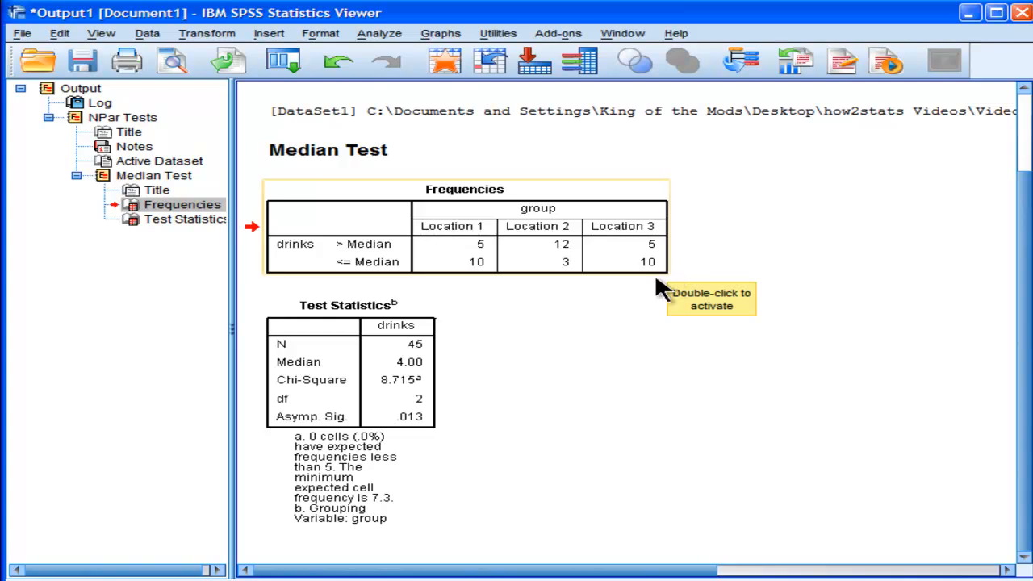
pyautogui.moveTo(825, 363)
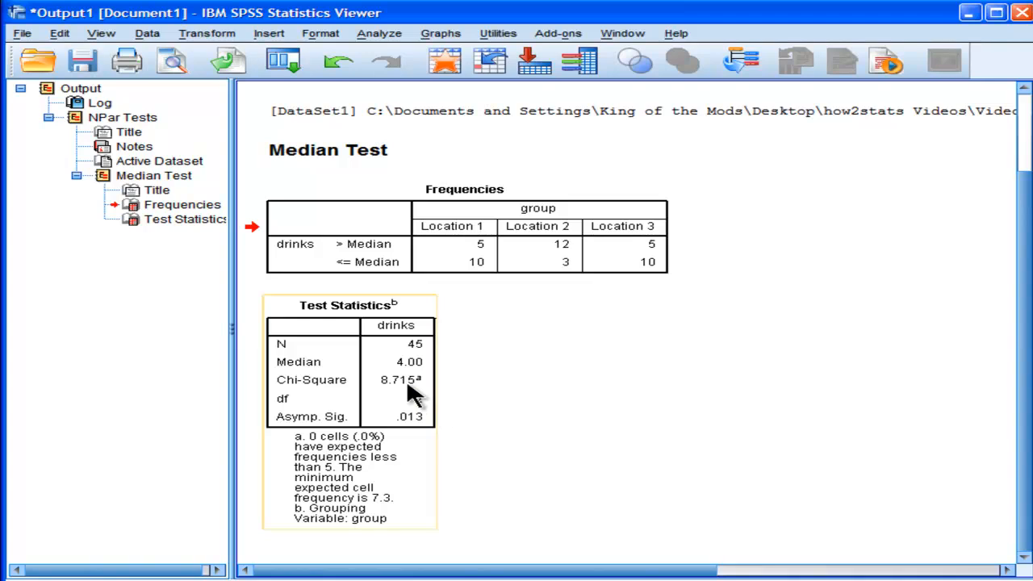
pyautogui.moveTo(410, 394)
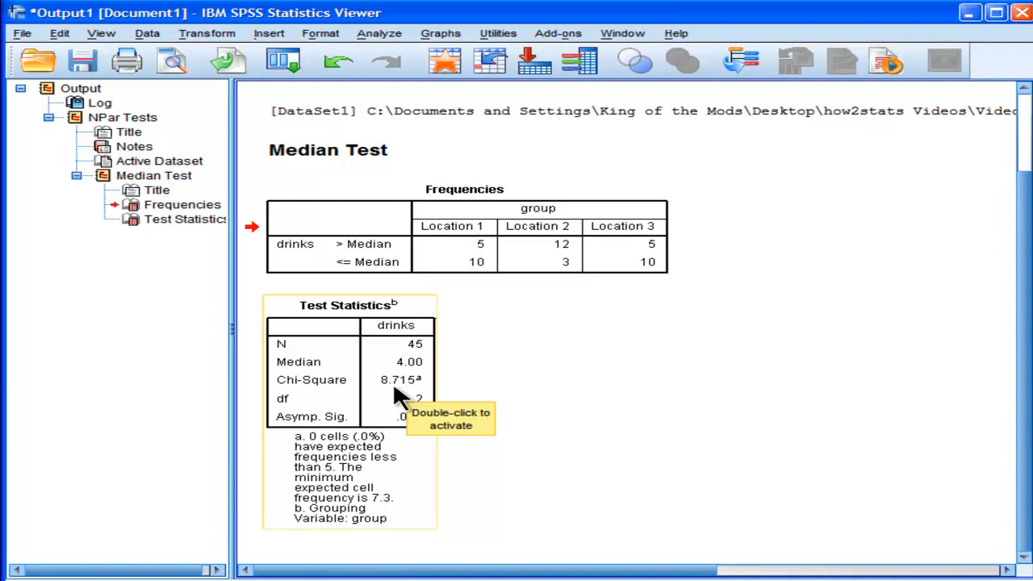
pyautogui.moveTo(435, 449)
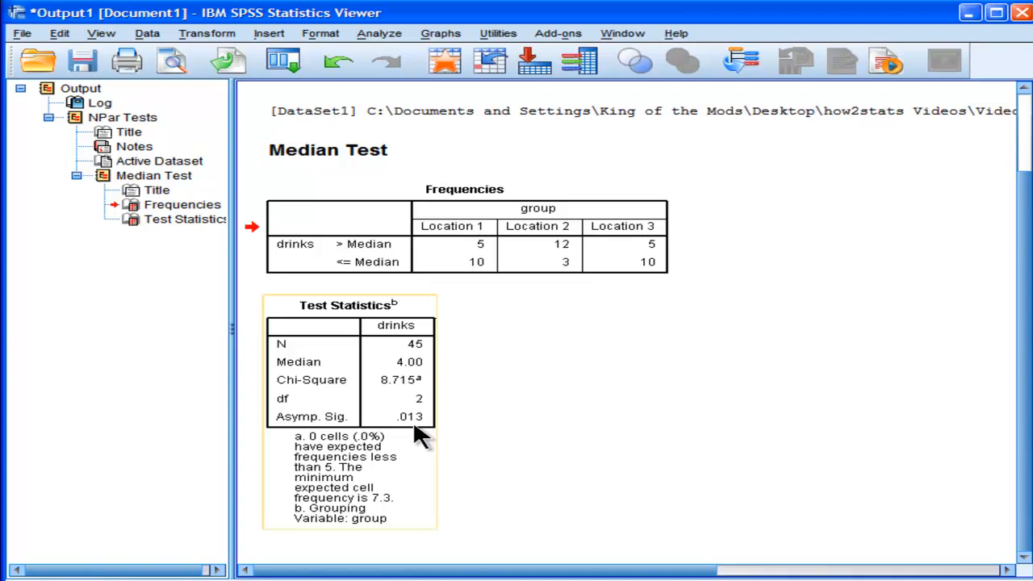
pyautogui.moveTo(418, 433)
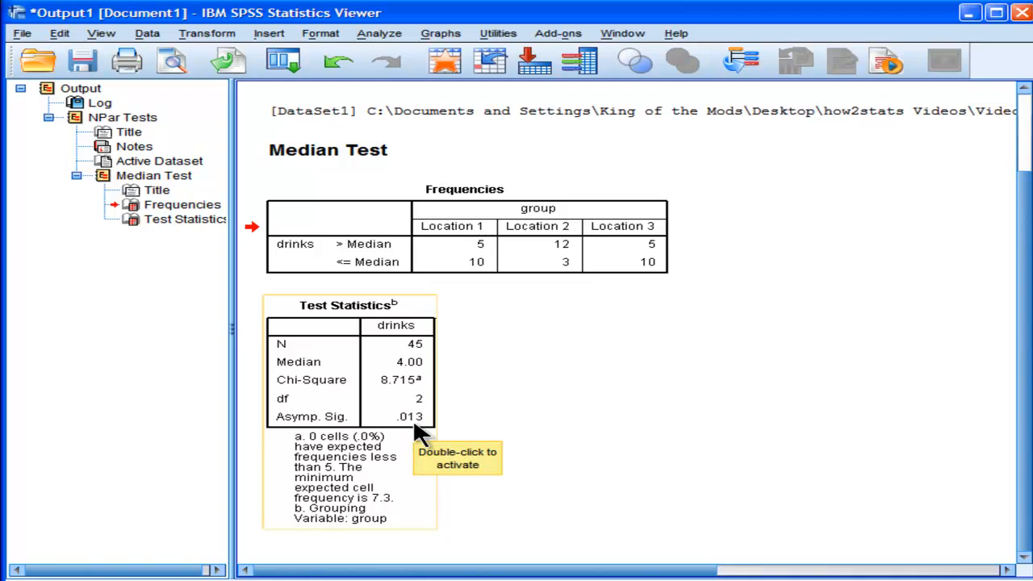
pyautogui.moveTo(420, 436)
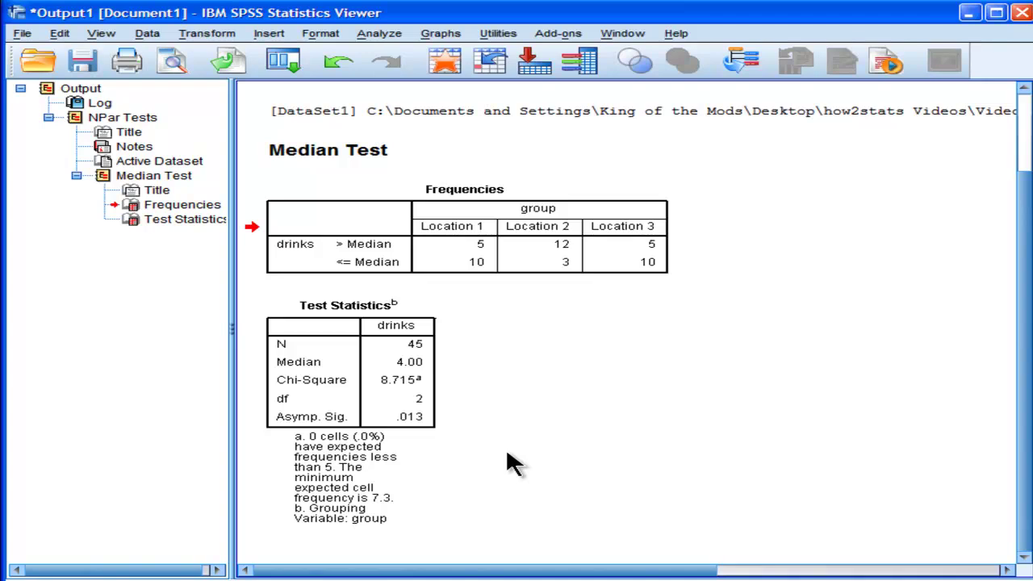
pyautogui.moveTo(513, 331)
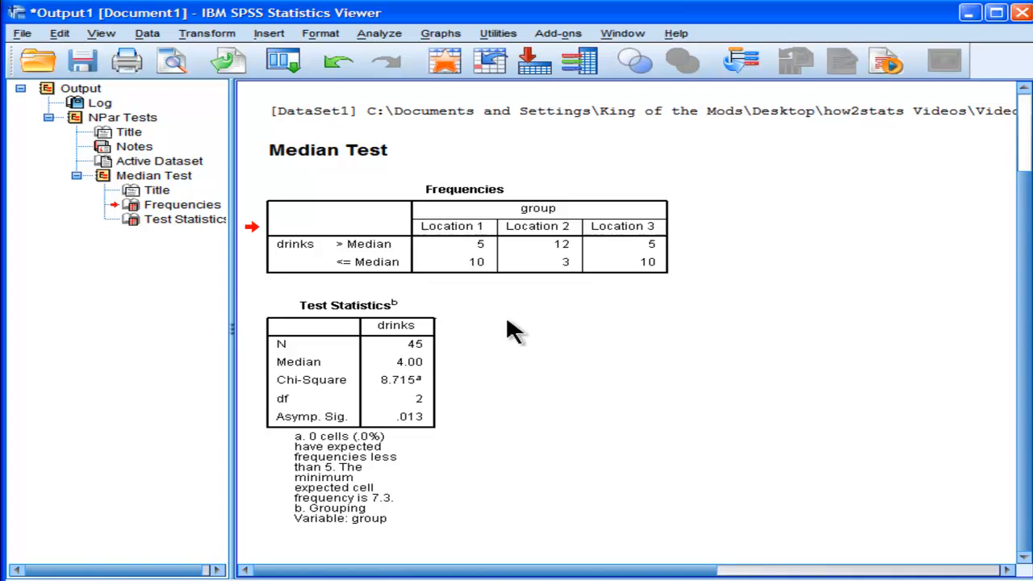
pyautogui.moveTo(504, 322)
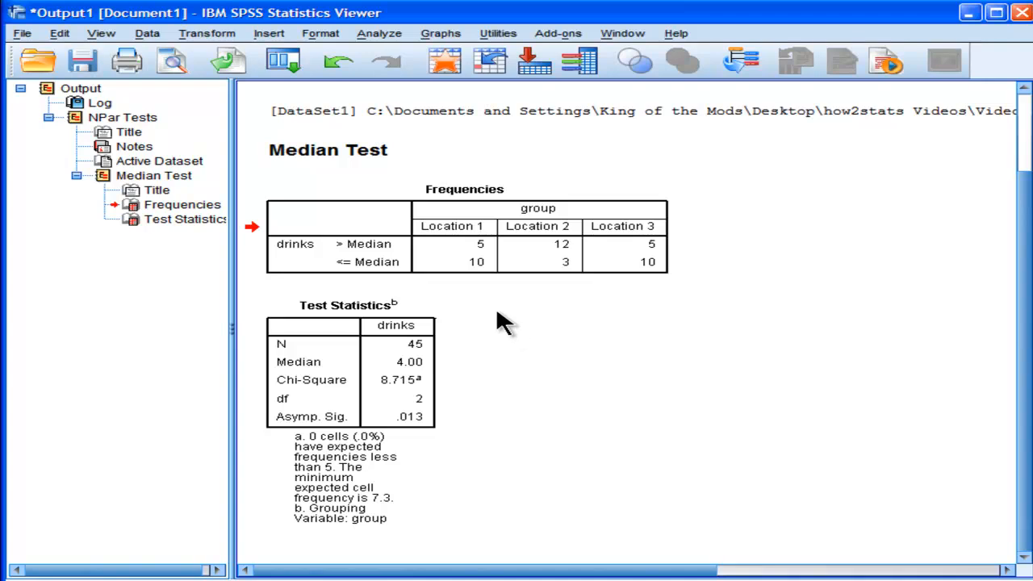
pyautogui.moveTo(486, 293)
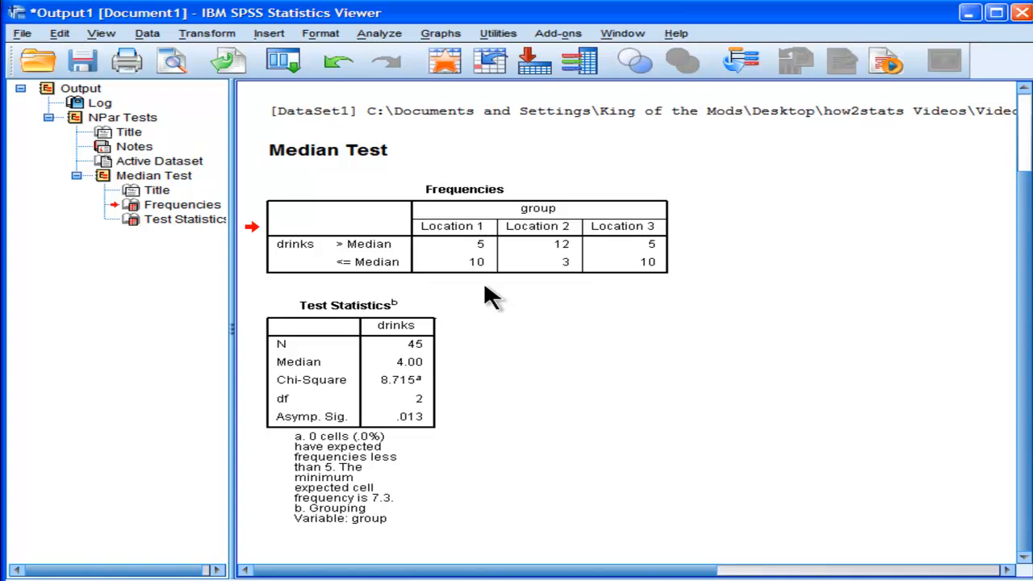
pyautogui.moveTo(517, 275)
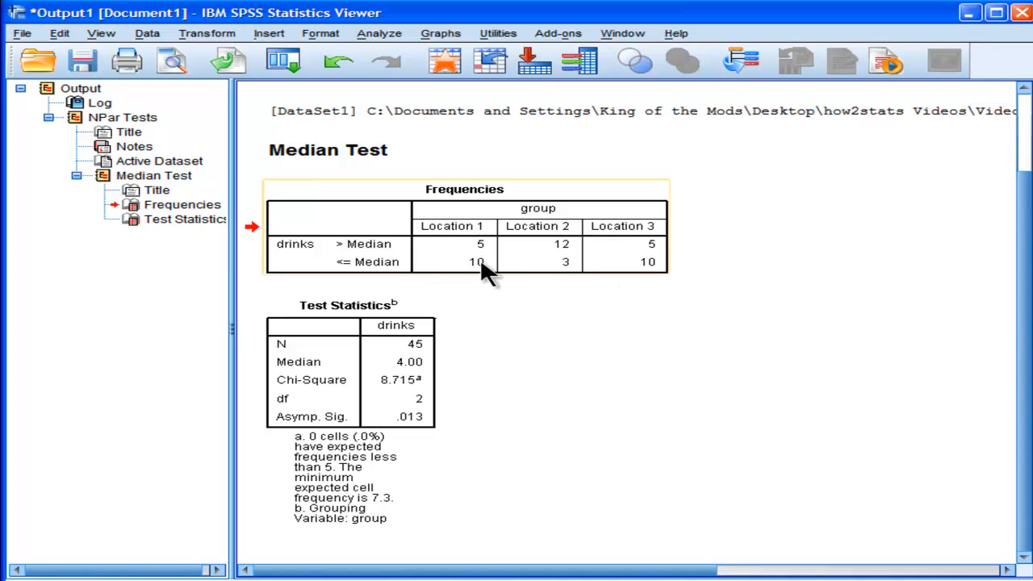
pyautogui.moveTo(639, 300)
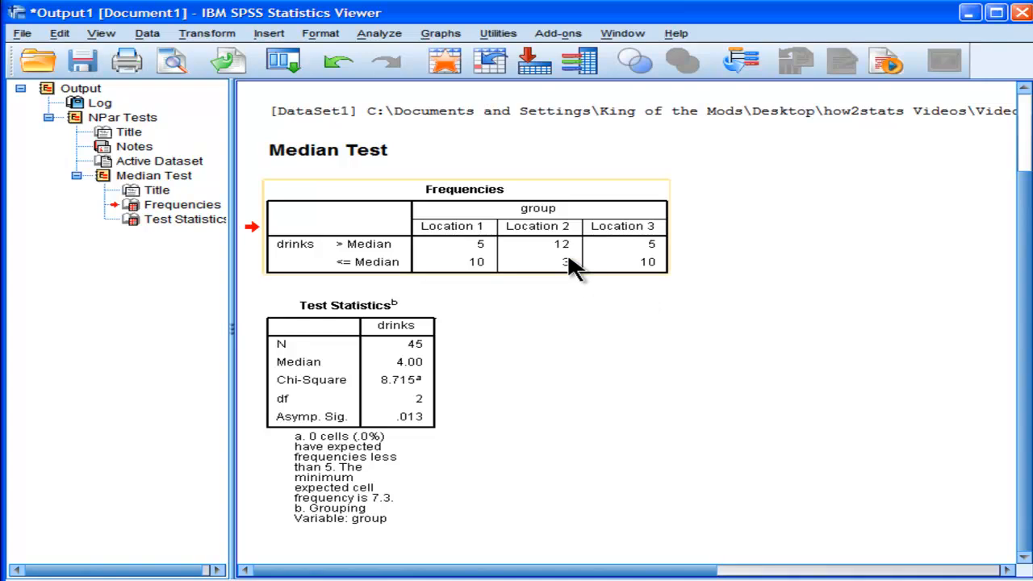
pyautogui.moveTo(572, 262)
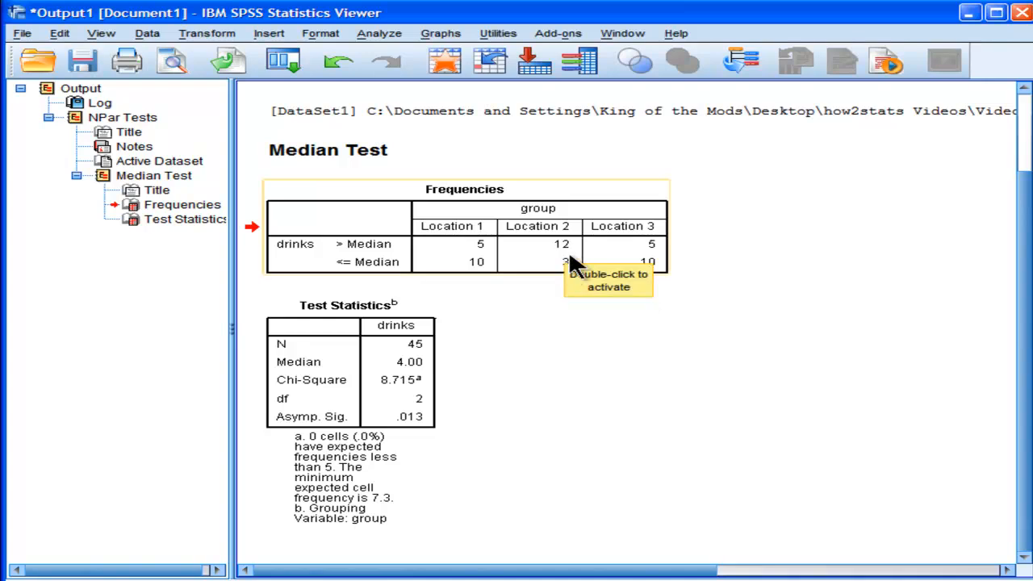
pyautogui.moveTo(542, 310)
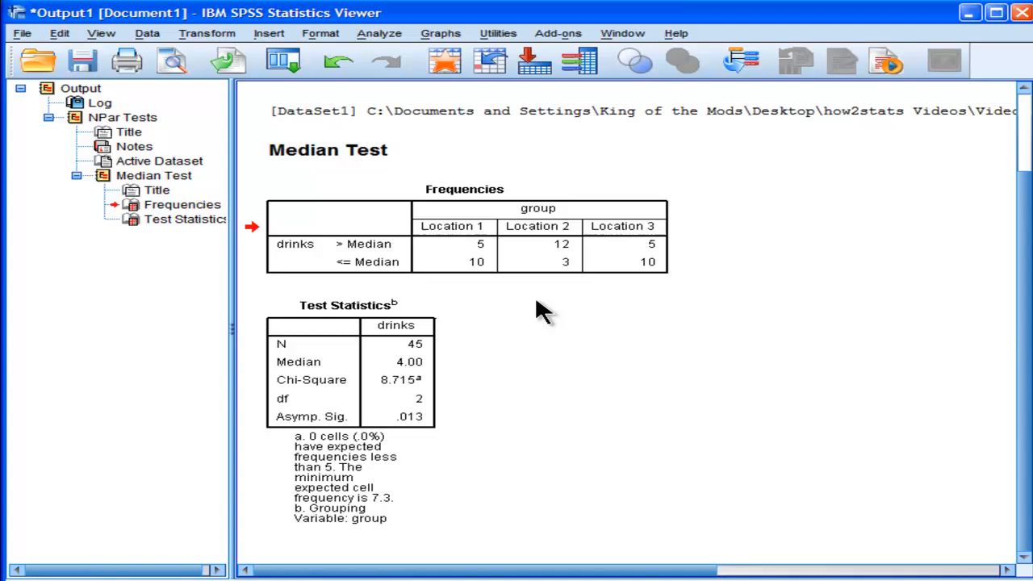
pyautogui.click(468, 255)
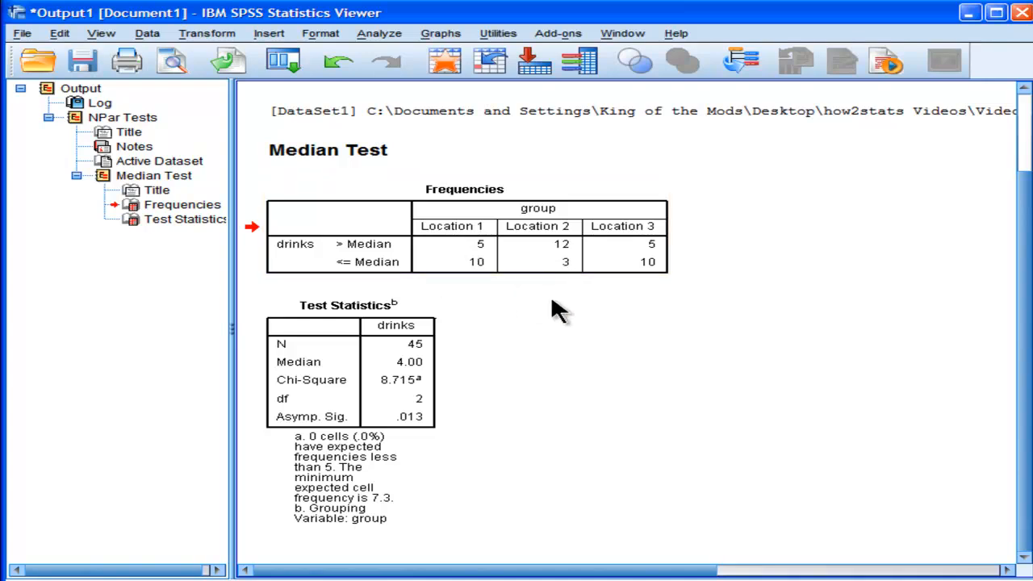
pyautogui.moveTo(571, 315)
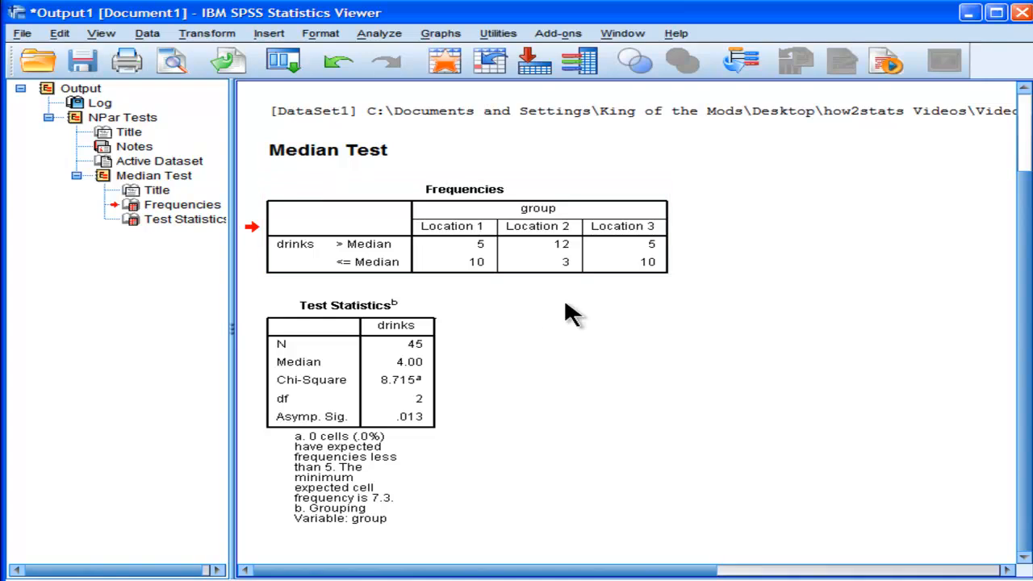
pyautogui.click(589, 262)
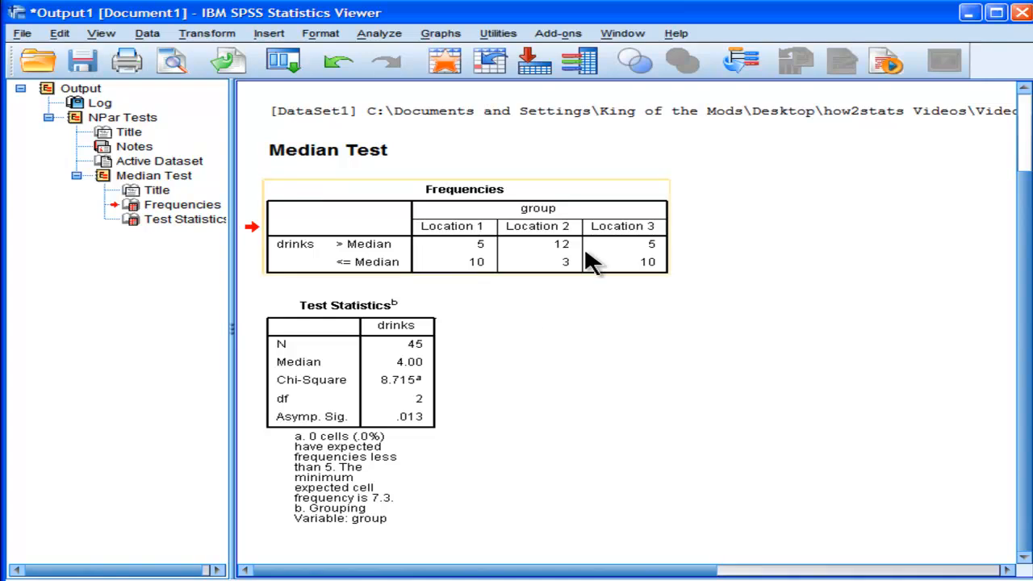
pyautogui.moveTo(591, 262)
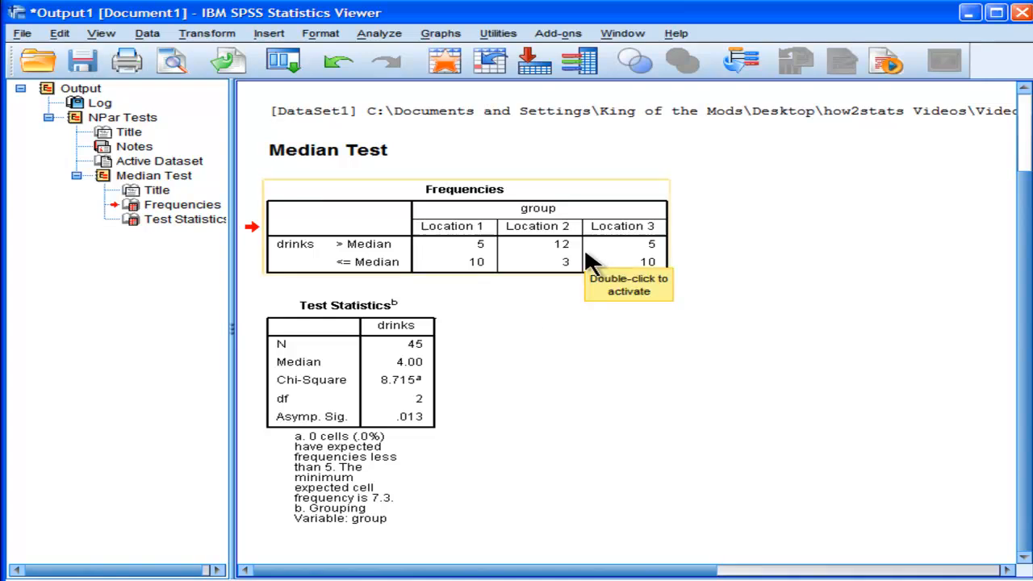
pyautogui.moveTo(526, 361)
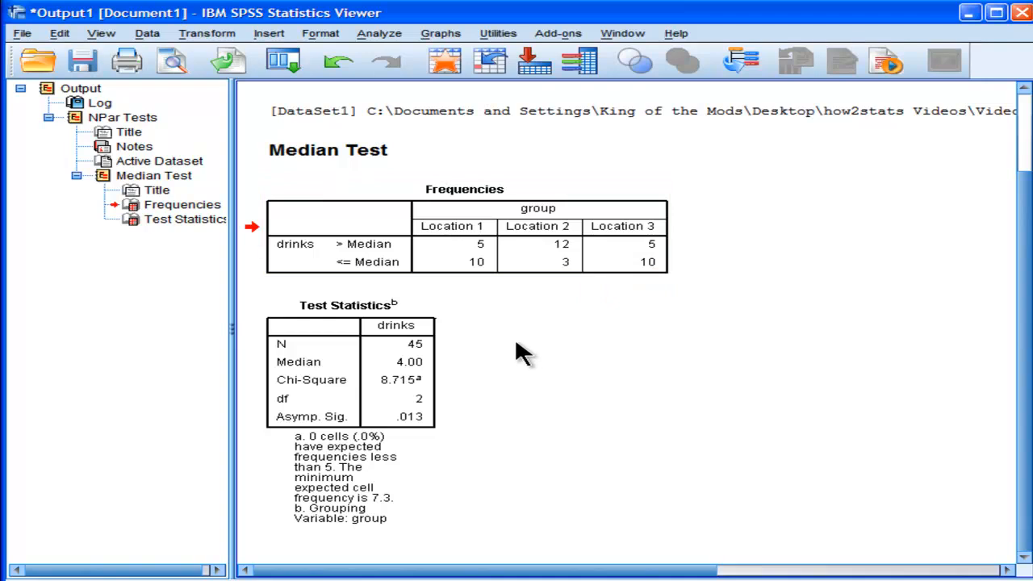
pyautogui.moveTo(515, 320)
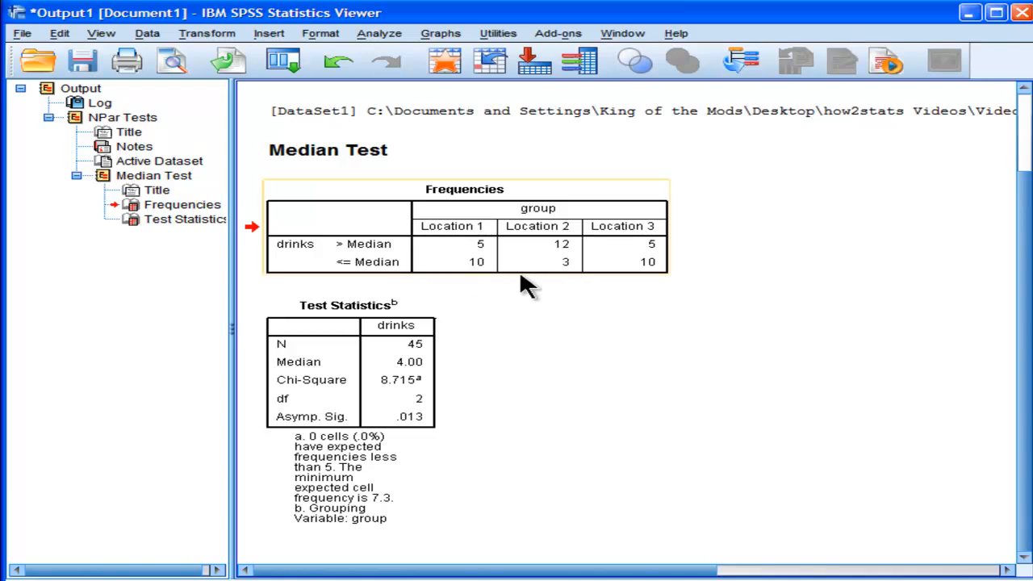
pyautogui.moveTo(659, 285)
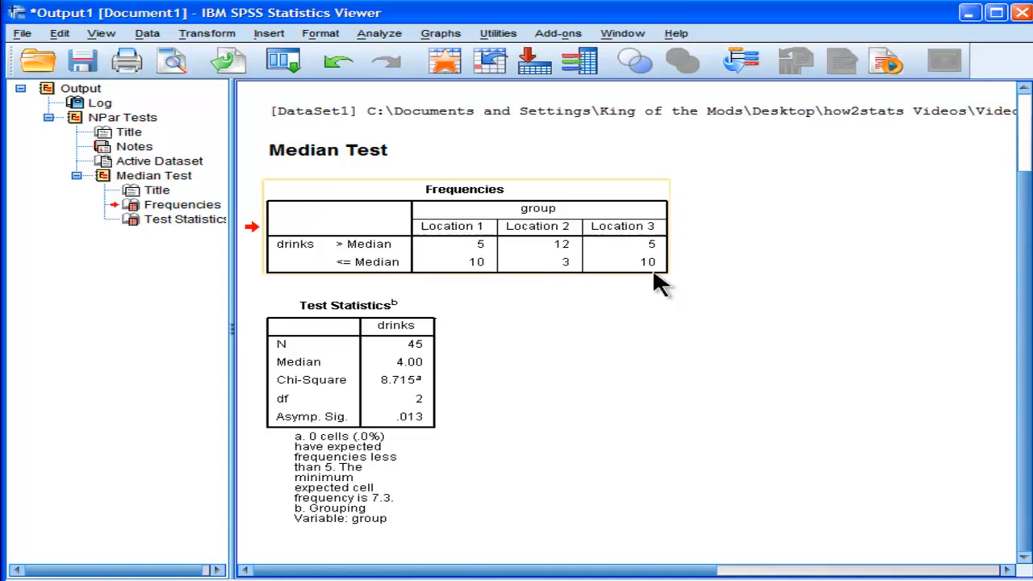
pyautogui.moveTo(465, 278)
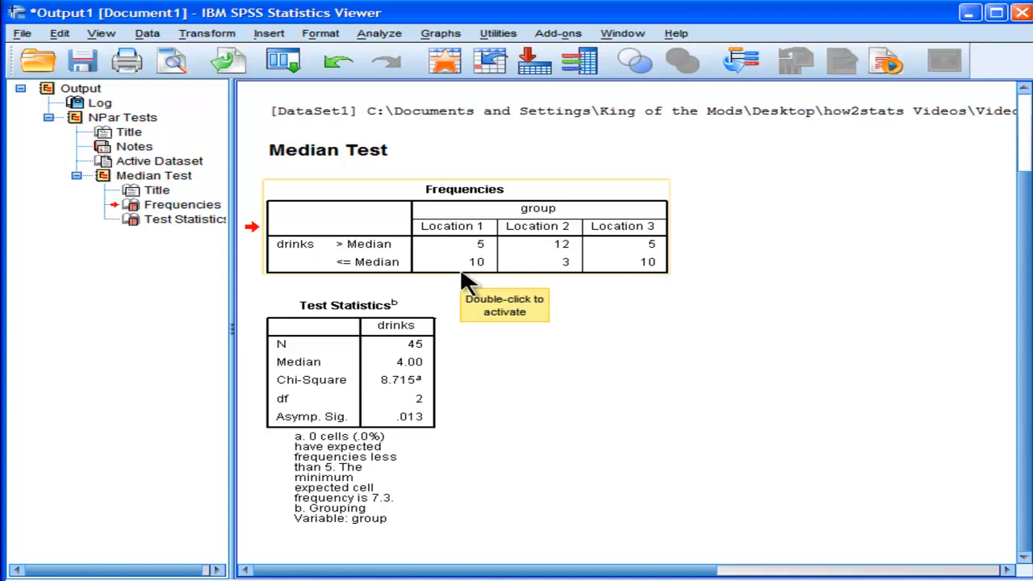
pyautogui.moveTo(404, 287)
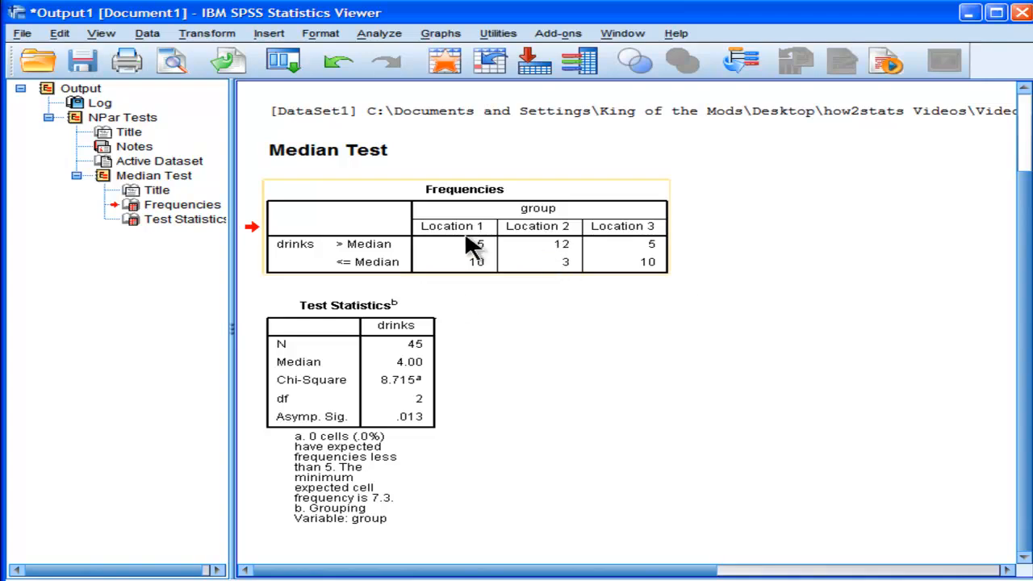
pyautogui.moveTo(549, 246)
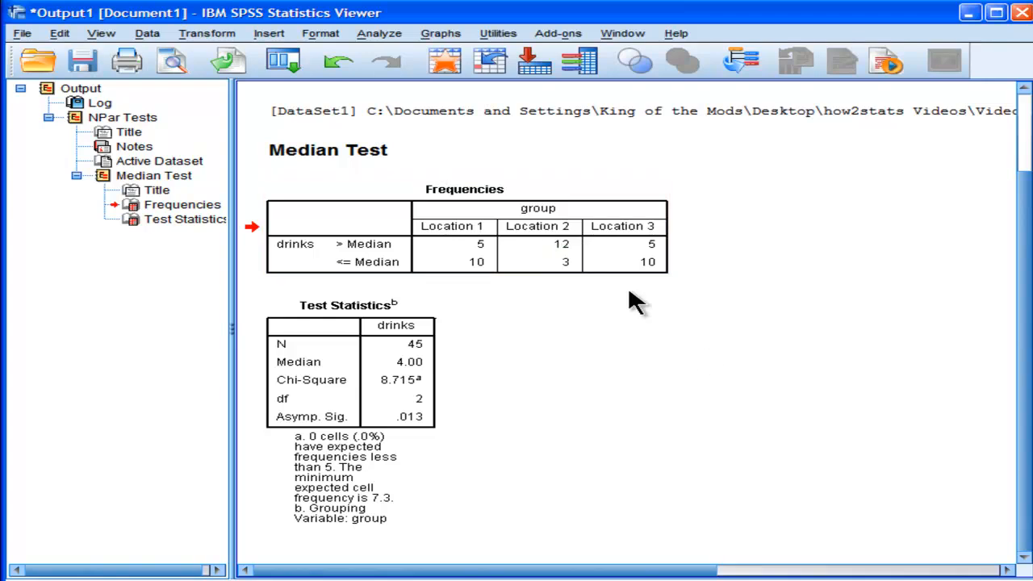
pyautogui.moveTo(701, 267)
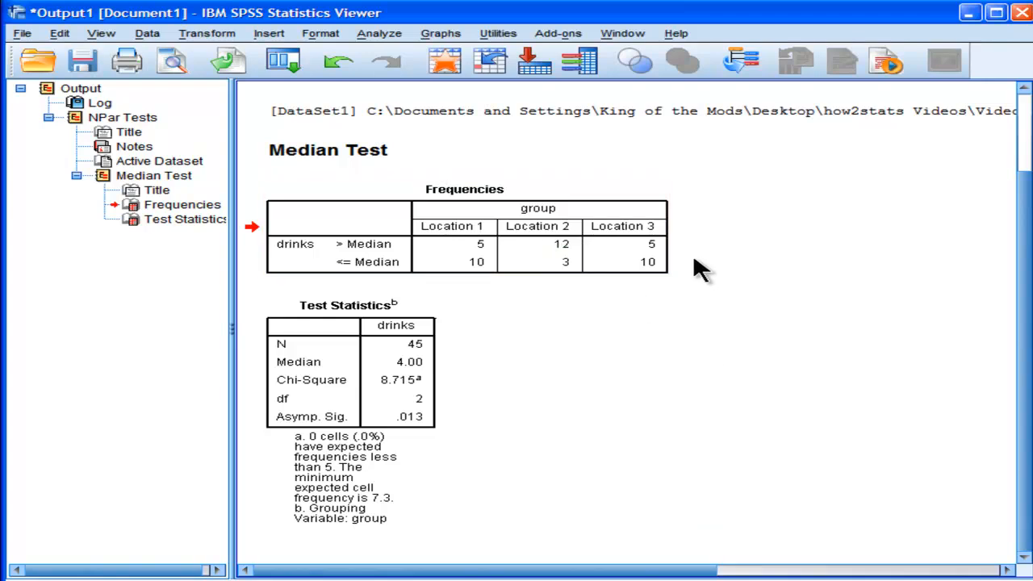
pyautogui.moveTo(648, 261)
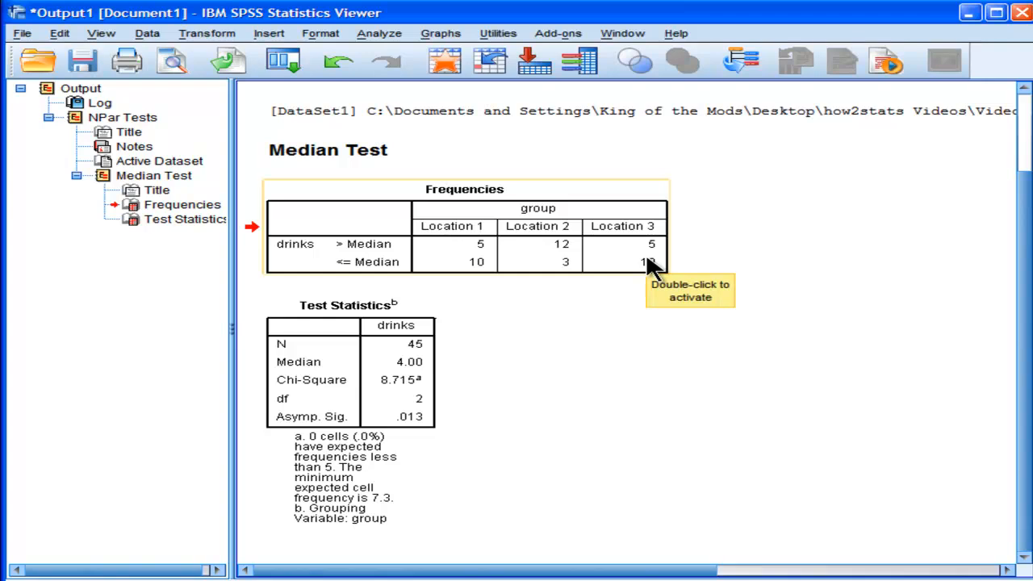
pyautogui.moveTo(647, 281)
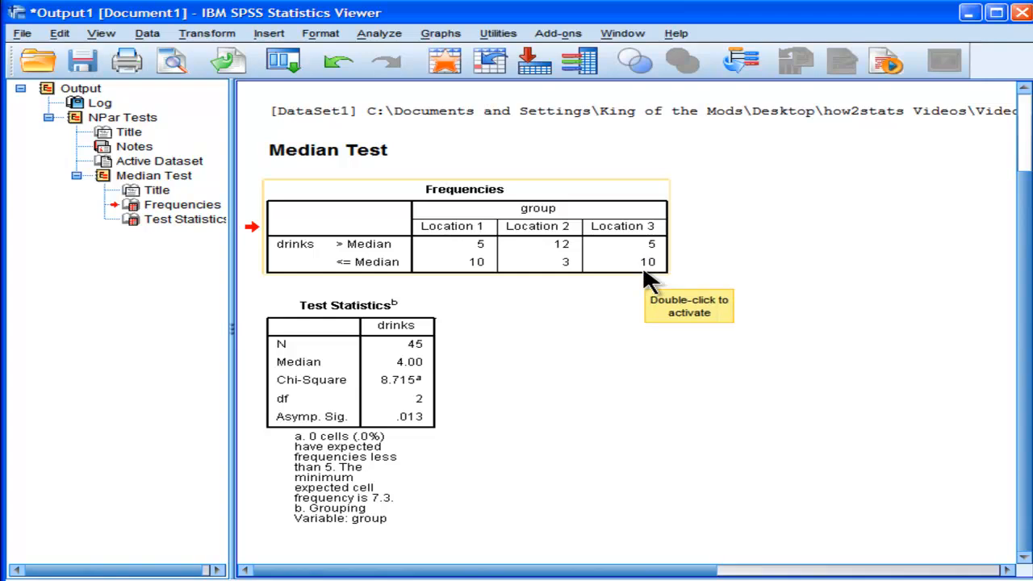
pyautogui.moveTo(694, 288)
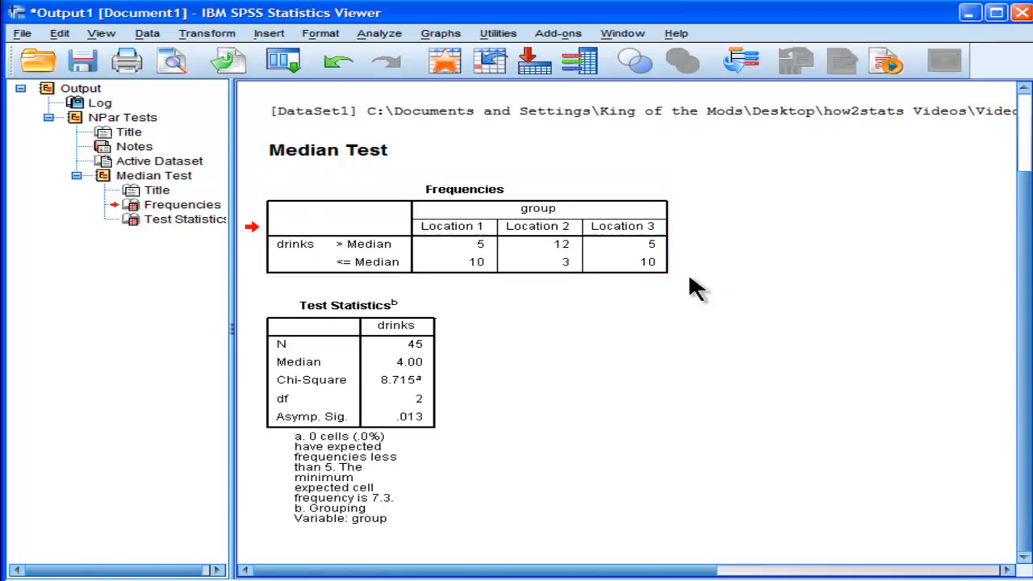
pyautogui.moveTo(507, 331)
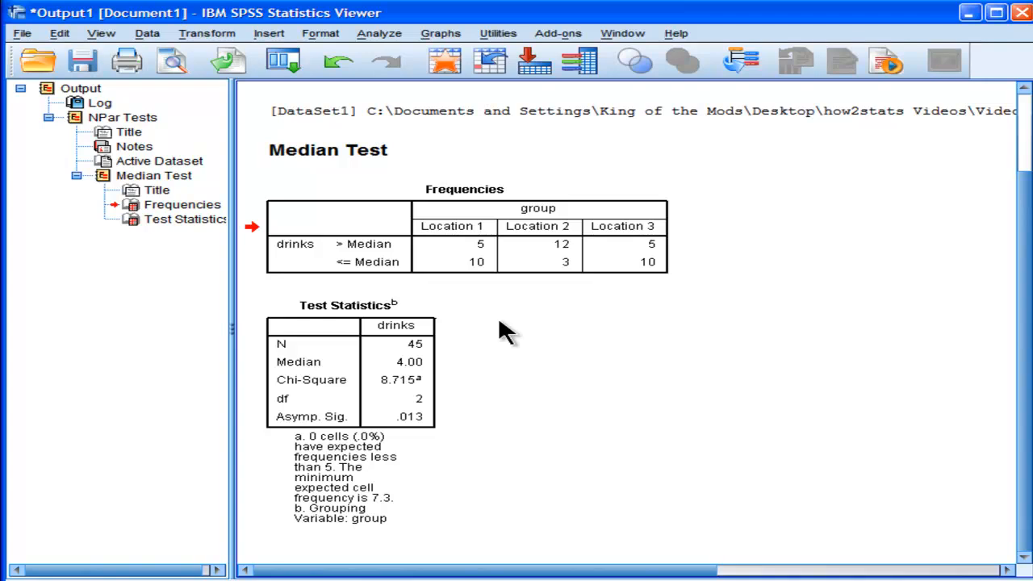
pyautogui.click(454, 250)
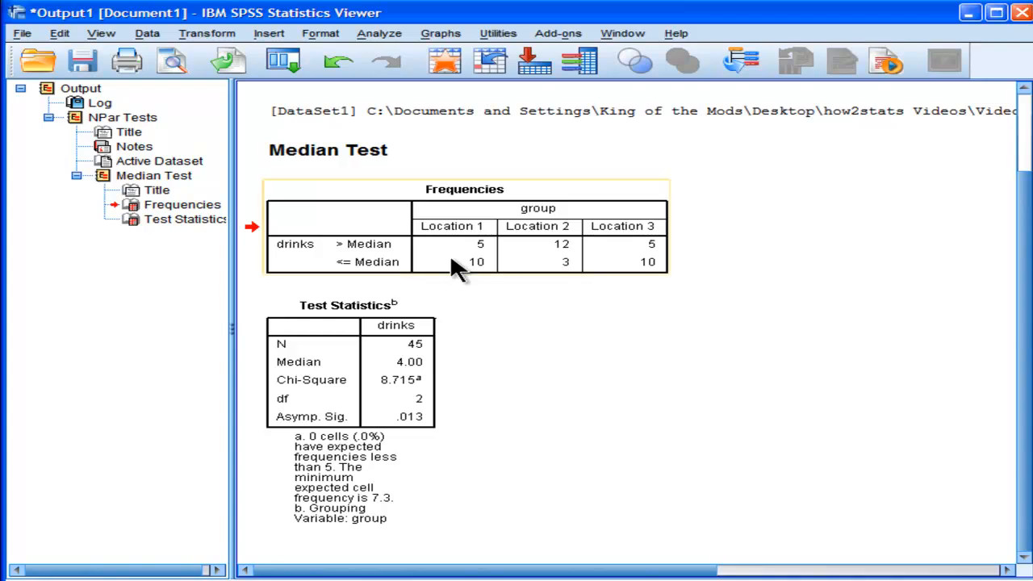
pyautogui.moveTo(486, 278)
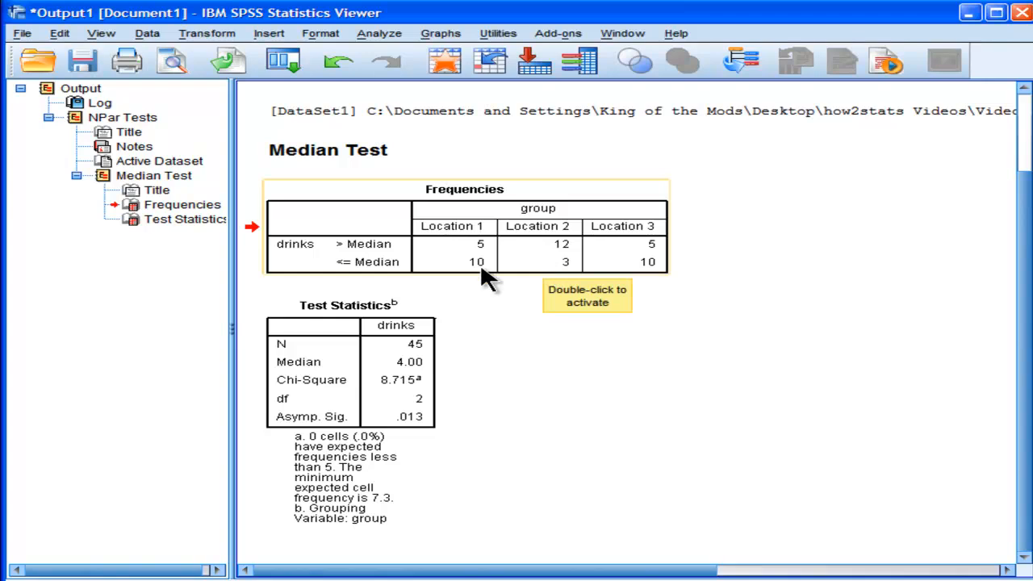
pyautogui.moveTo(694, 266)
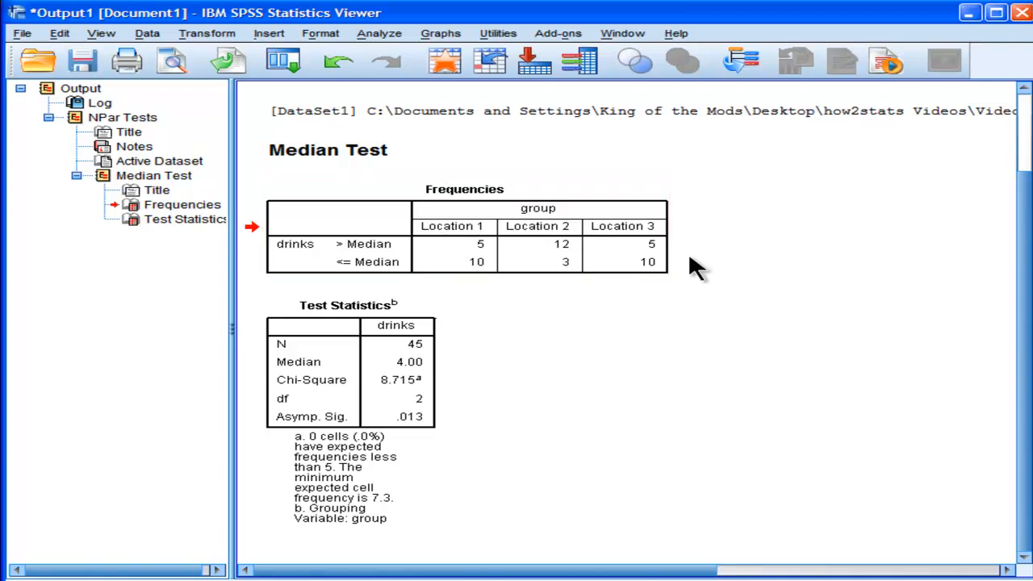
pyautogui.moveTo(444, 278)
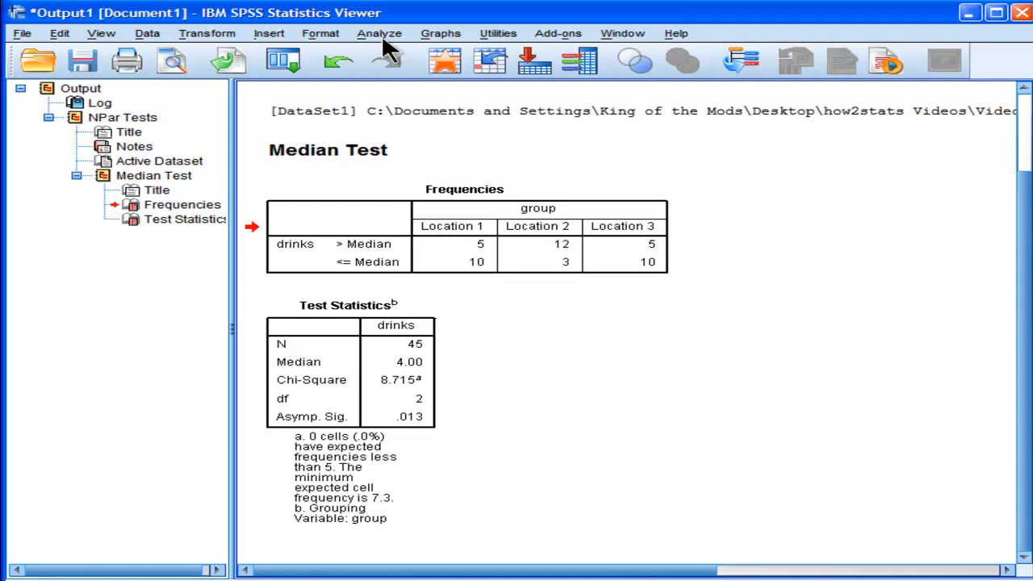
# Rerun the Median Test with the grouping variable range limited to 1 through 2.
pyautogui.click(380, 32)
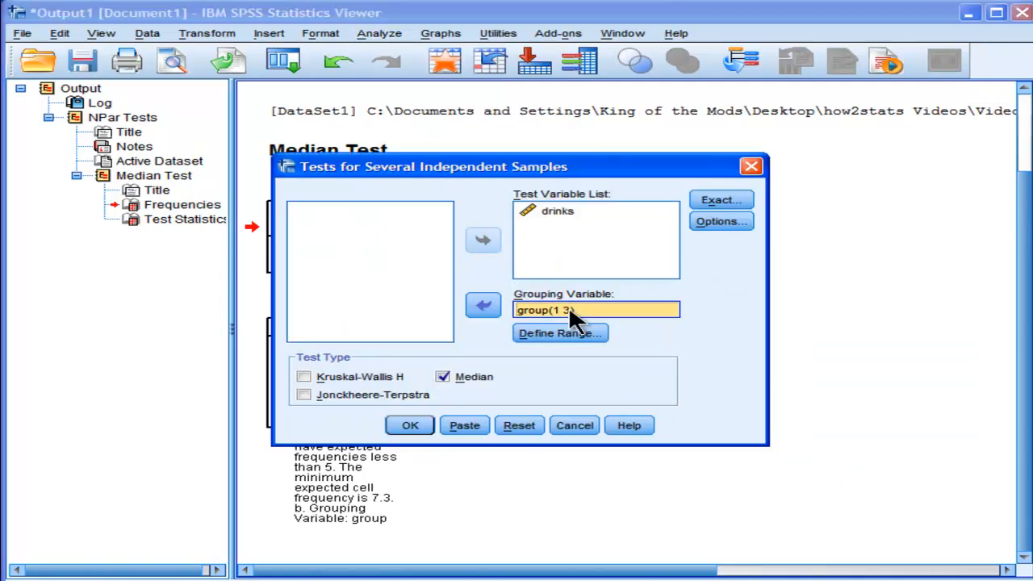
pyautogui.click(558, 332)
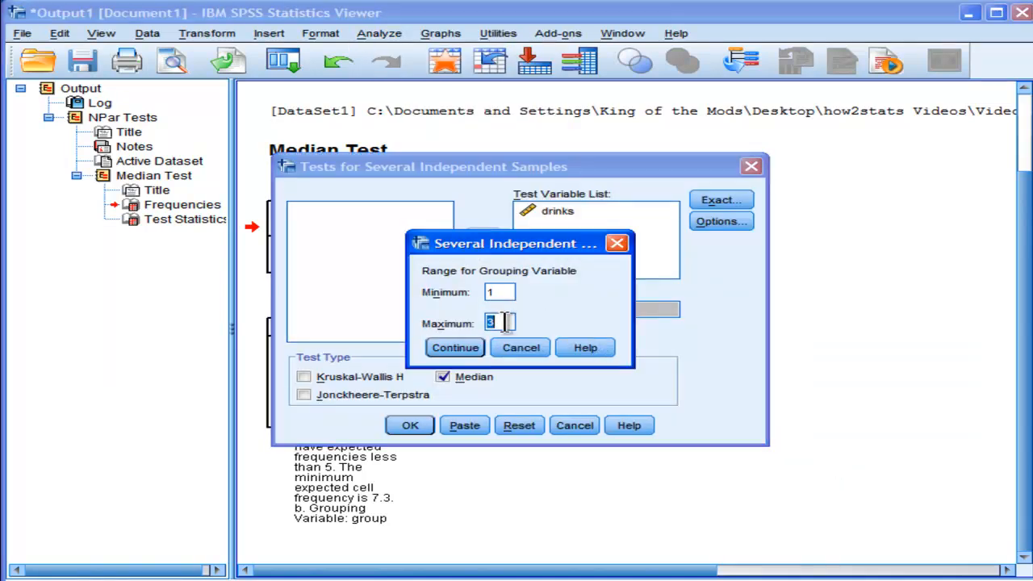
pyautogui.click(455, 347)
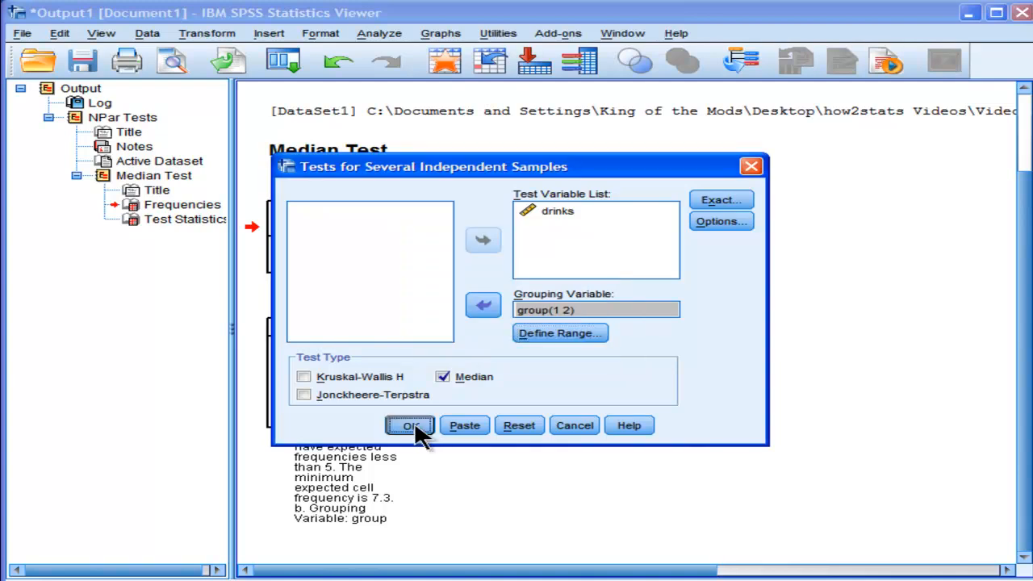
pyautogui.click(410, 426)
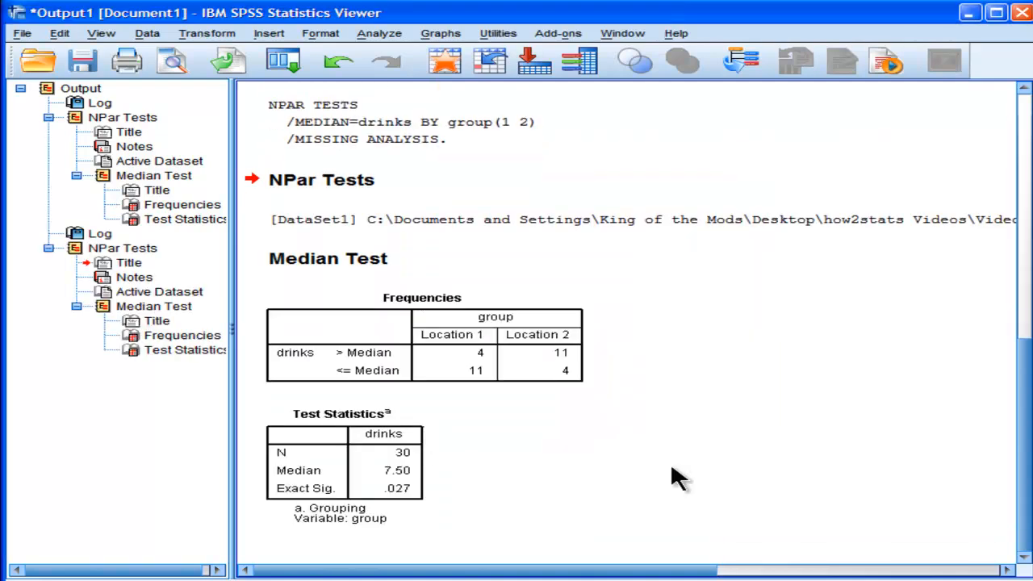
# View the rerun Median Test output for Location 1 versus Location 2 (exact significance .027).
pyautogui.click(391, 487)
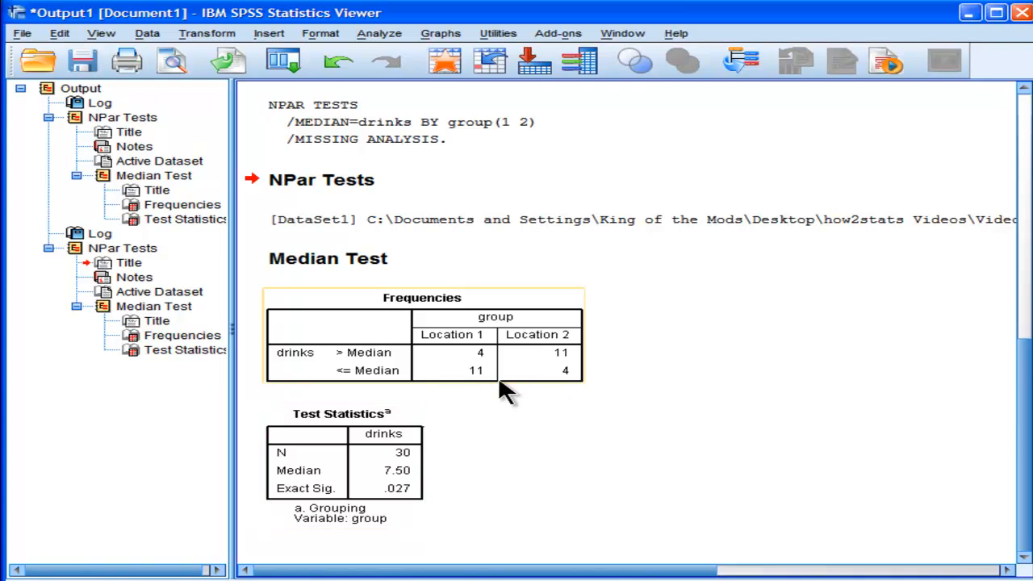
pyautogui.moveTo(502, 389)
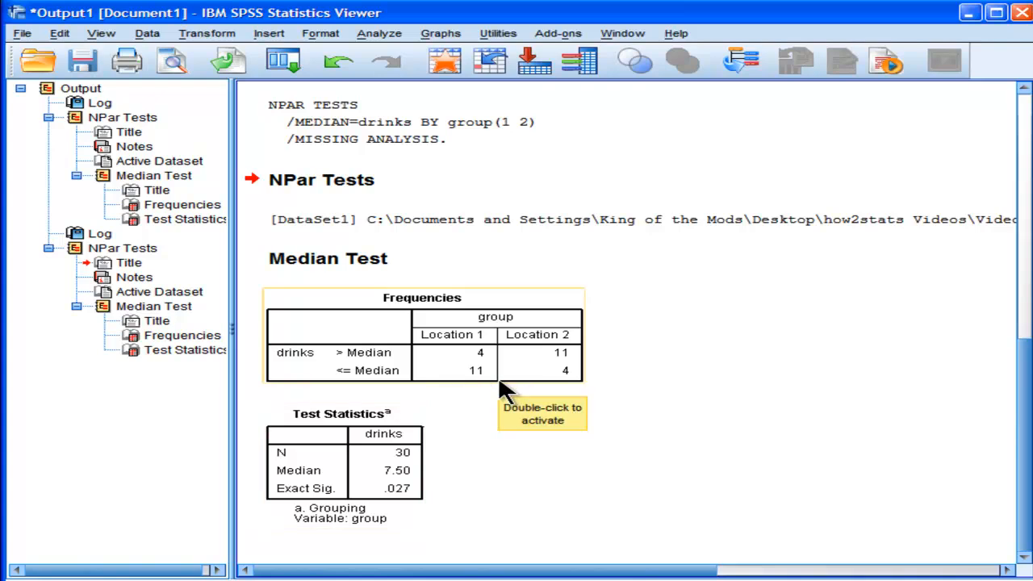
pyautogui.moveTo(436, 488)
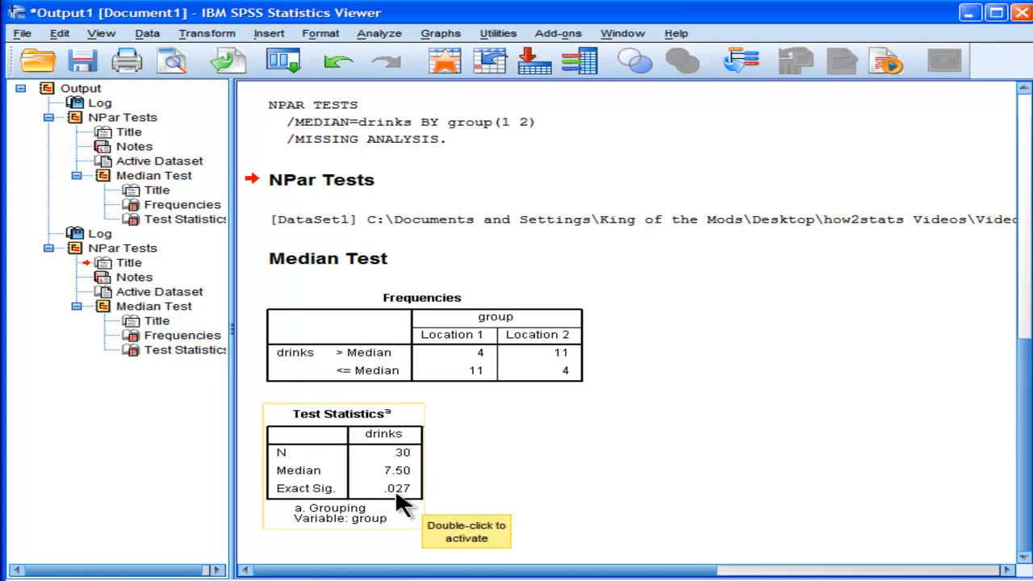
pyautogui.moveTo(507, 365)
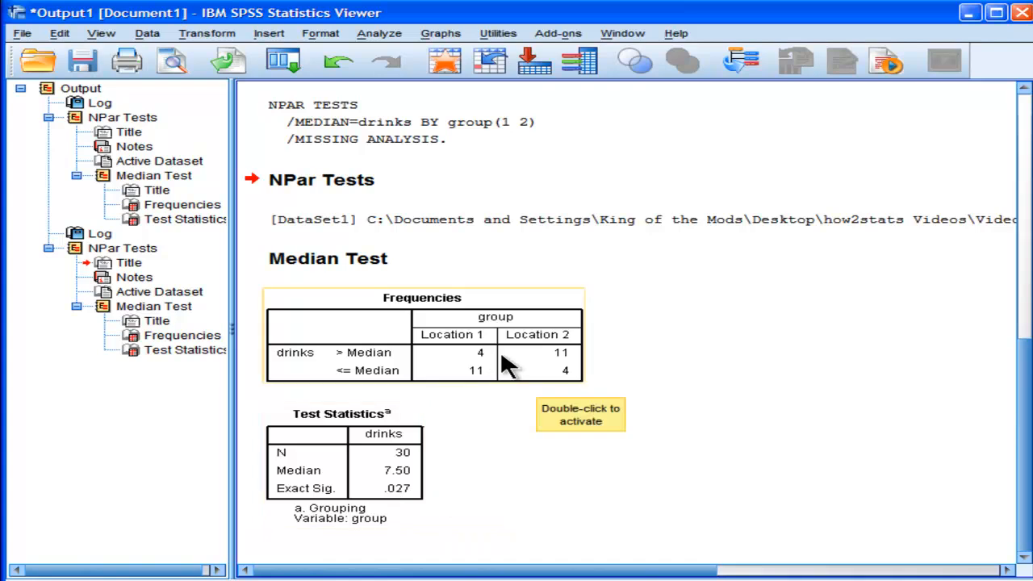
pyautogui.moveTo(481, 376)
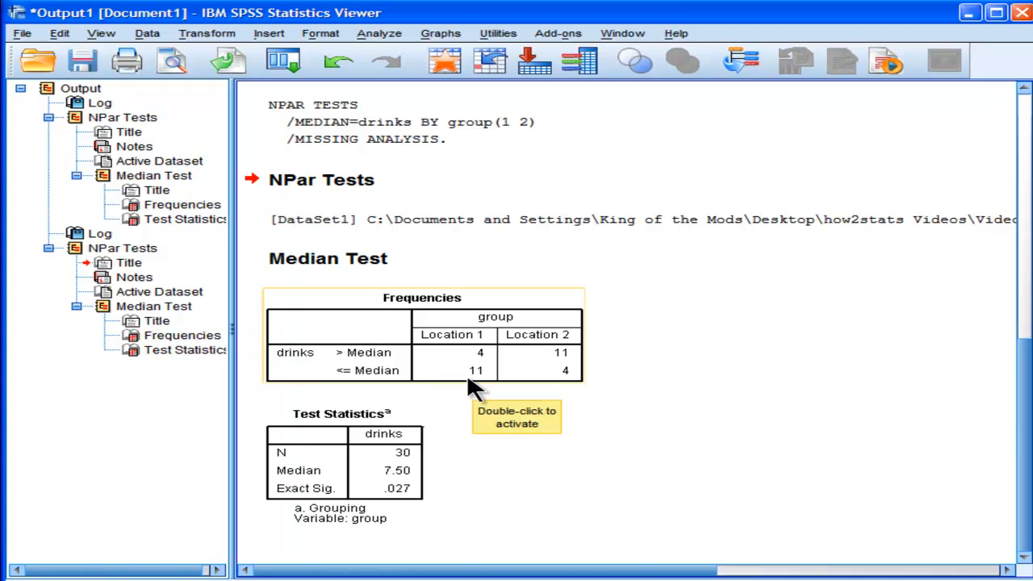
pyautogui.moveTo(448, 473)
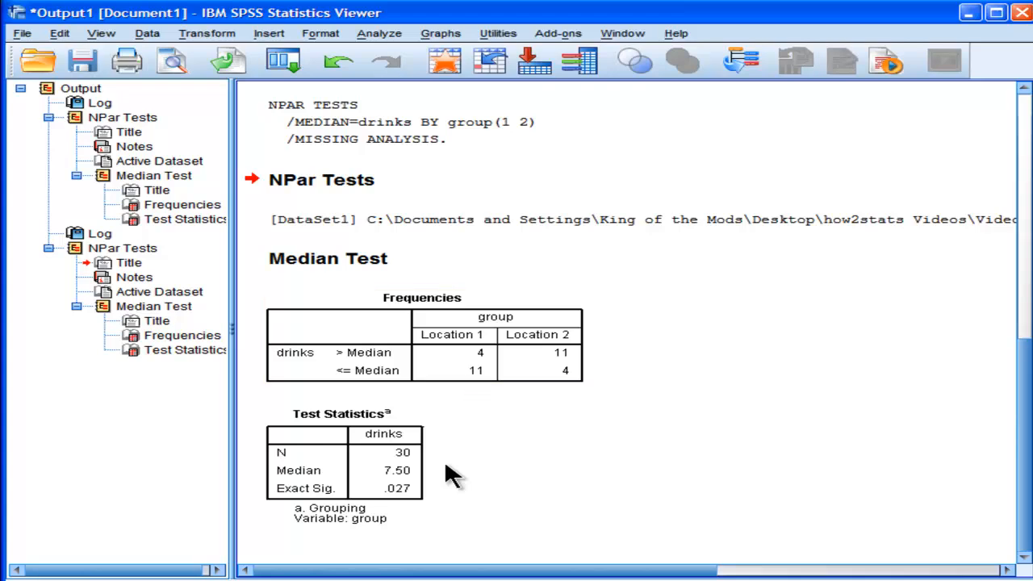
# Return to the Data Editor and select the first empty var column.
pyautogui.click(346, 468)
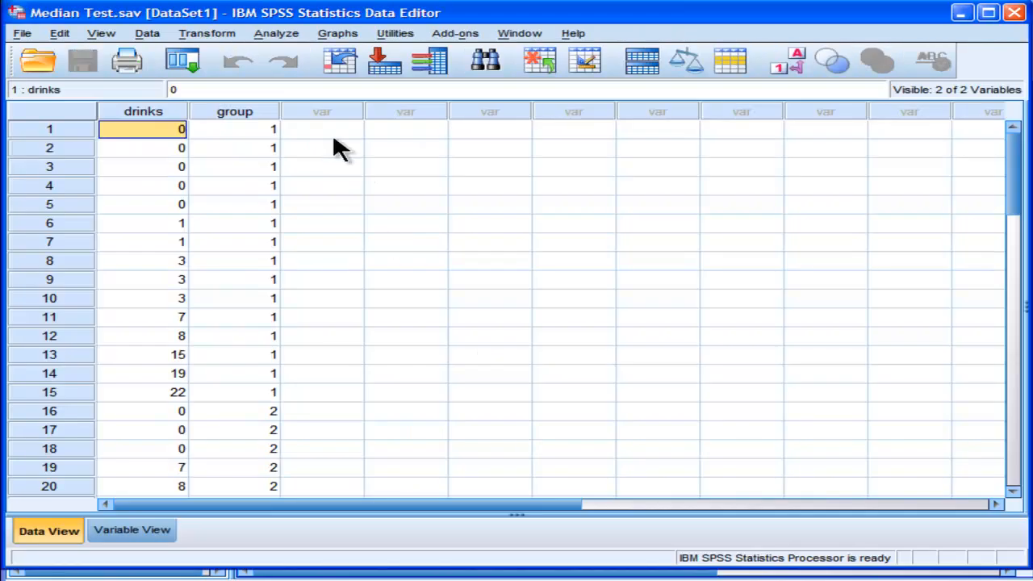
pyautogui.click(323, 129)
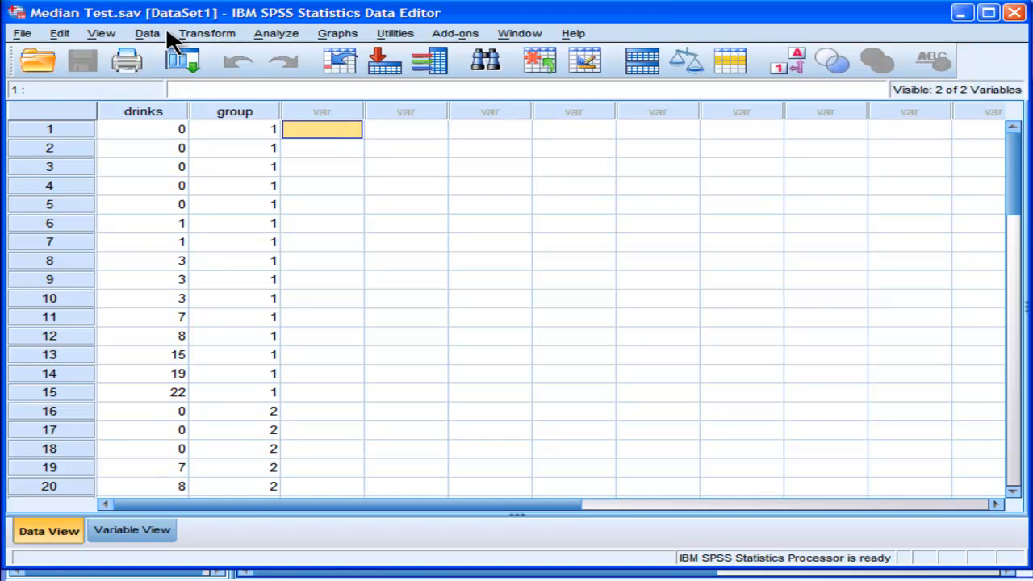
# Aggregate drinks with the Median function to create a drinks_median column (4.0 on every row).
pyautogui.click(148, 33)
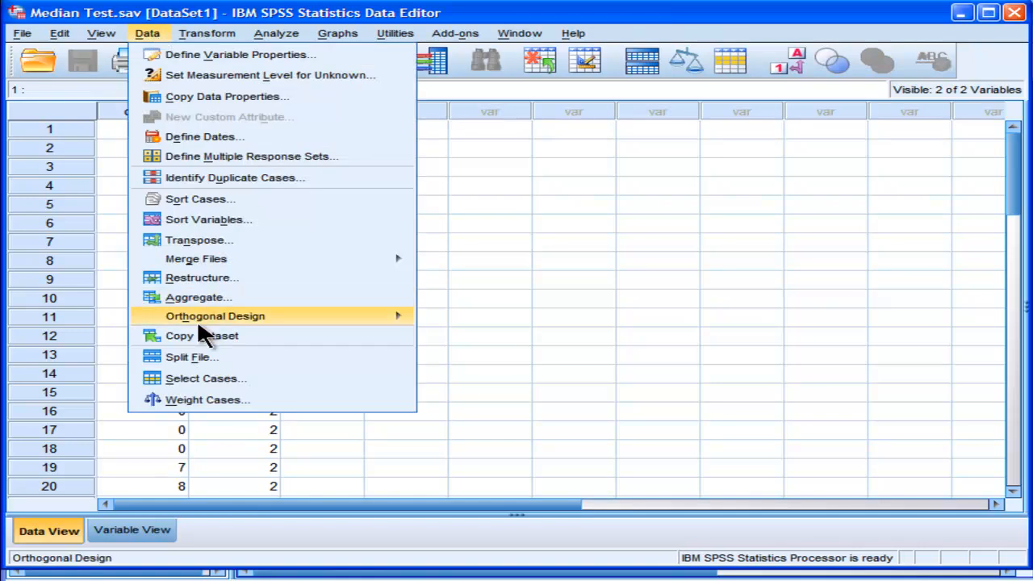
pyautogui.click(200, 297)
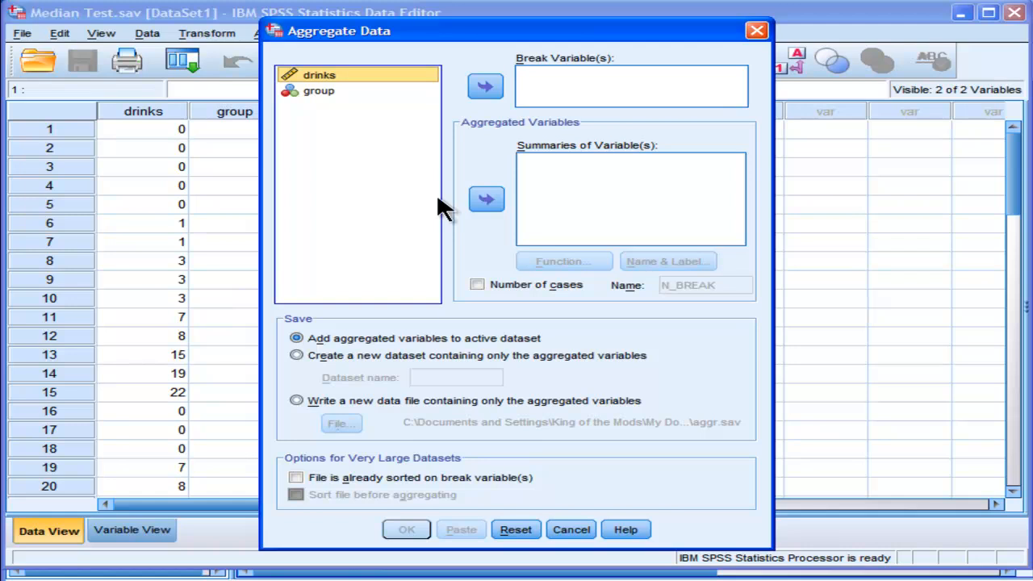
pyautogui.click(486, 199)
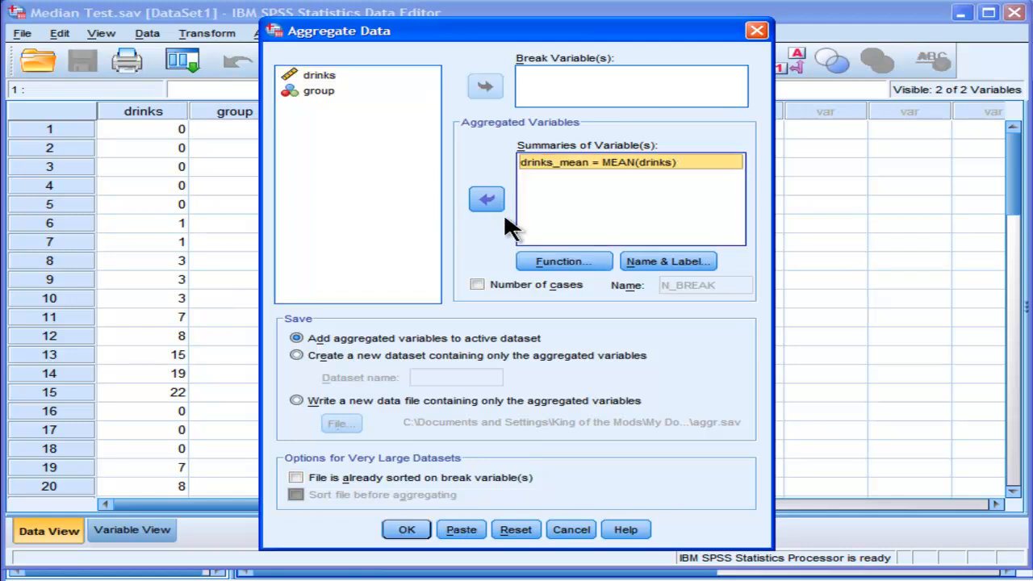
pyautogui.click(563, 262)
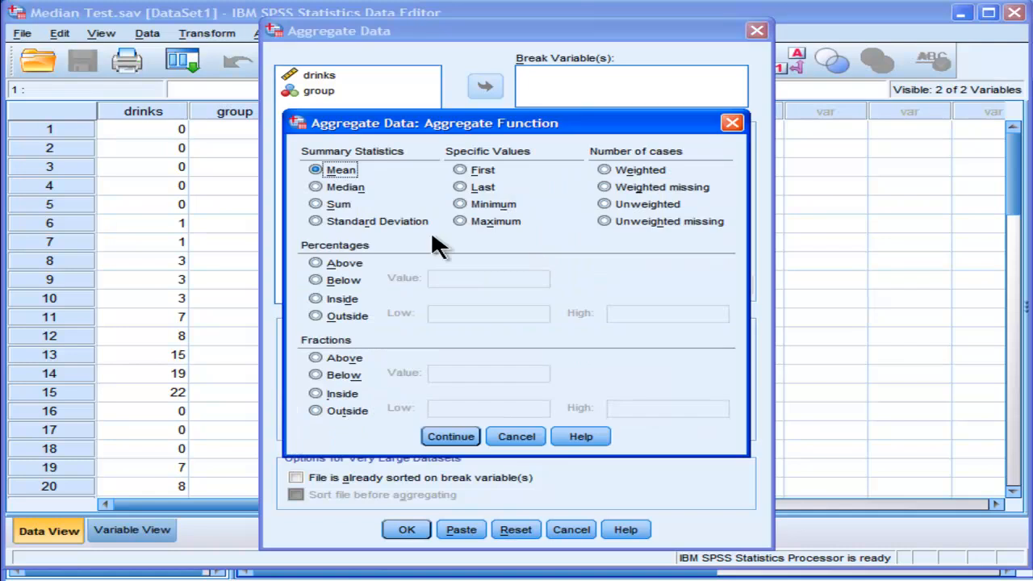
pyautogui.click(315, 187)
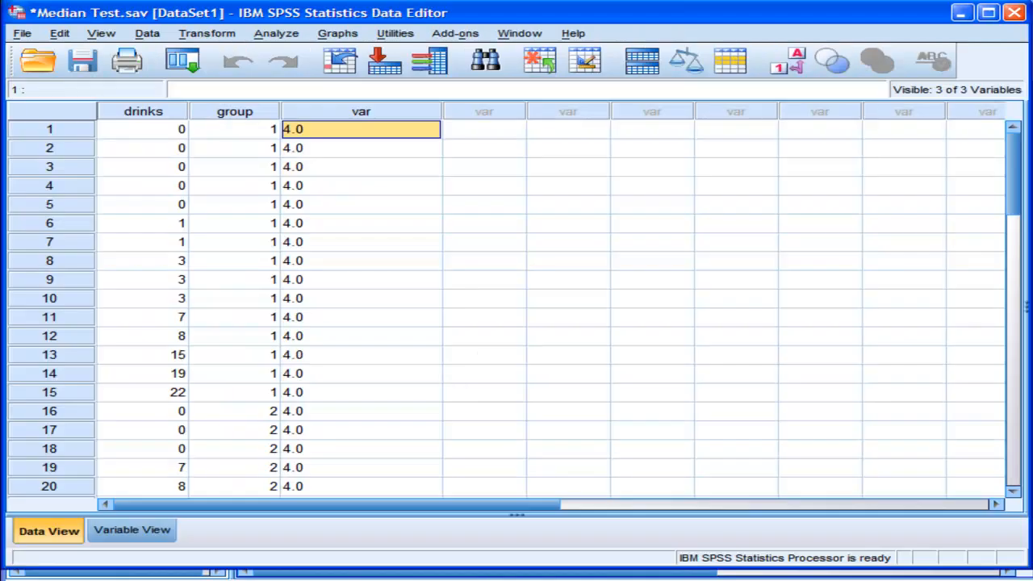
pyautogui.moveTo(390, 214)
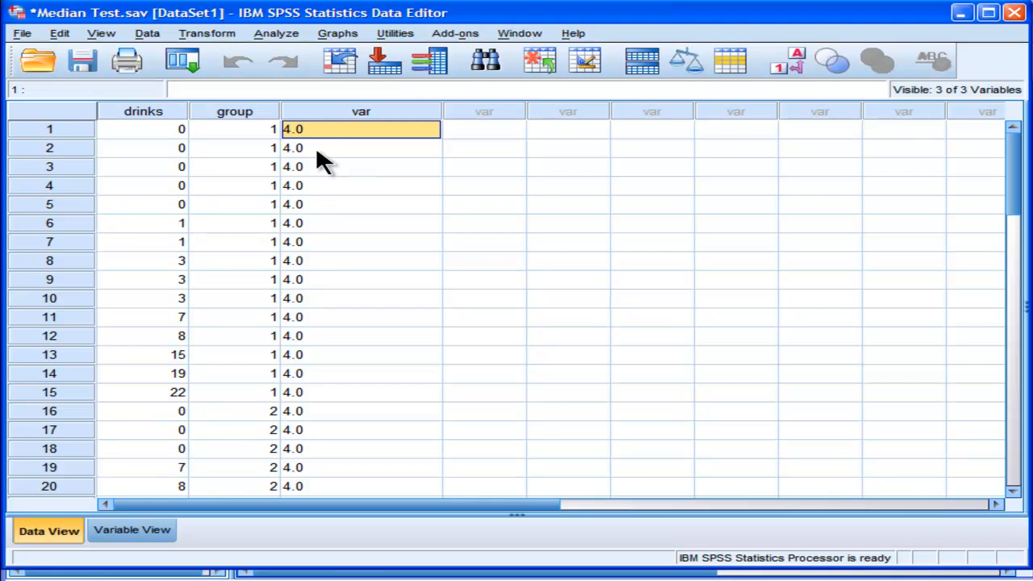
pyautogui.moveTo(349, 174)
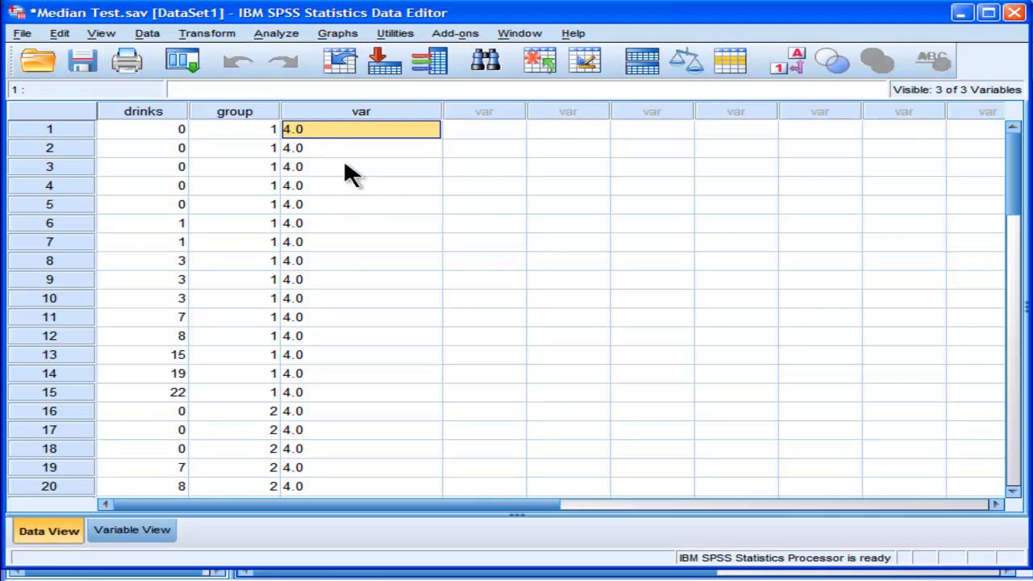
pyautogui.click(358, 148)
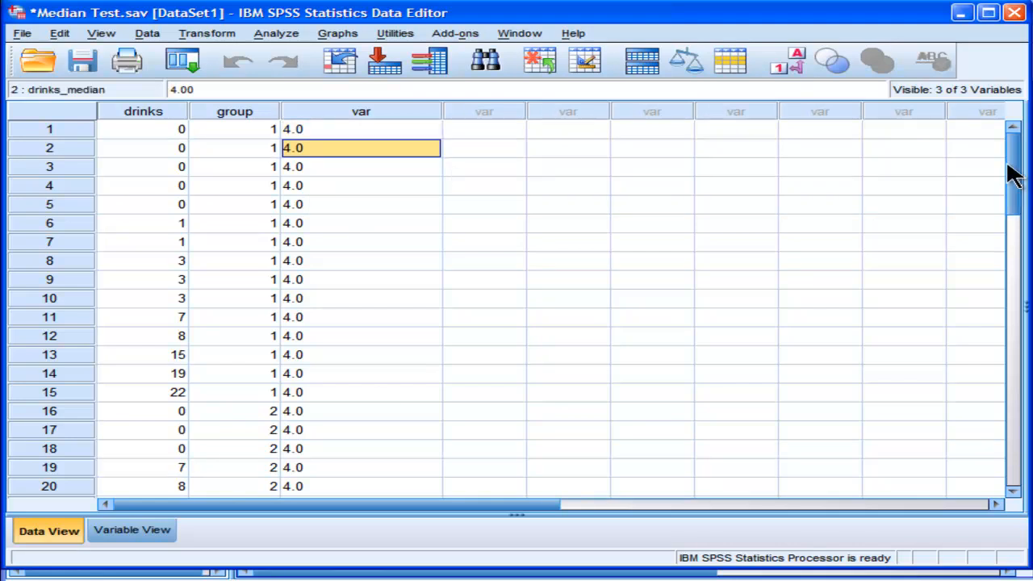
pyautogui.moveTo(981, 129)
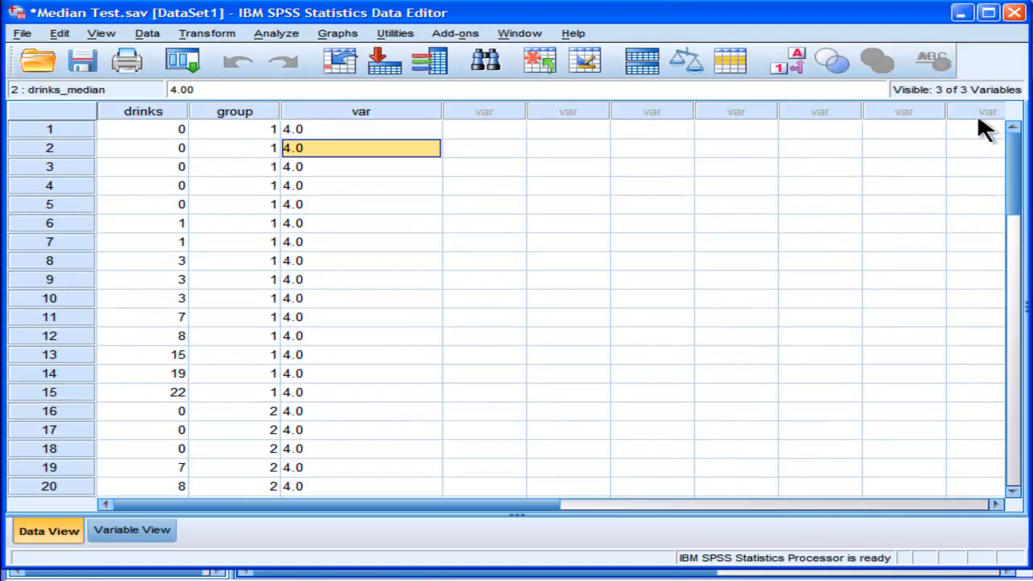
# Compute a new variable 'difference' as drinks - drinks_median, dismissing the incomplete-expression warning along the way.
pyautogui.click(207, 32)
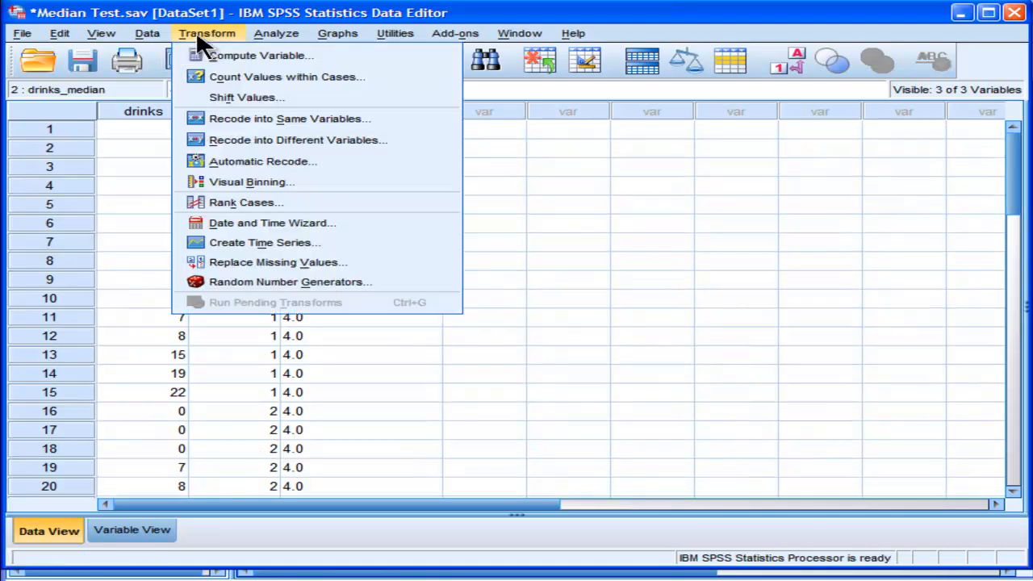
pyautogui.click(260, 54)
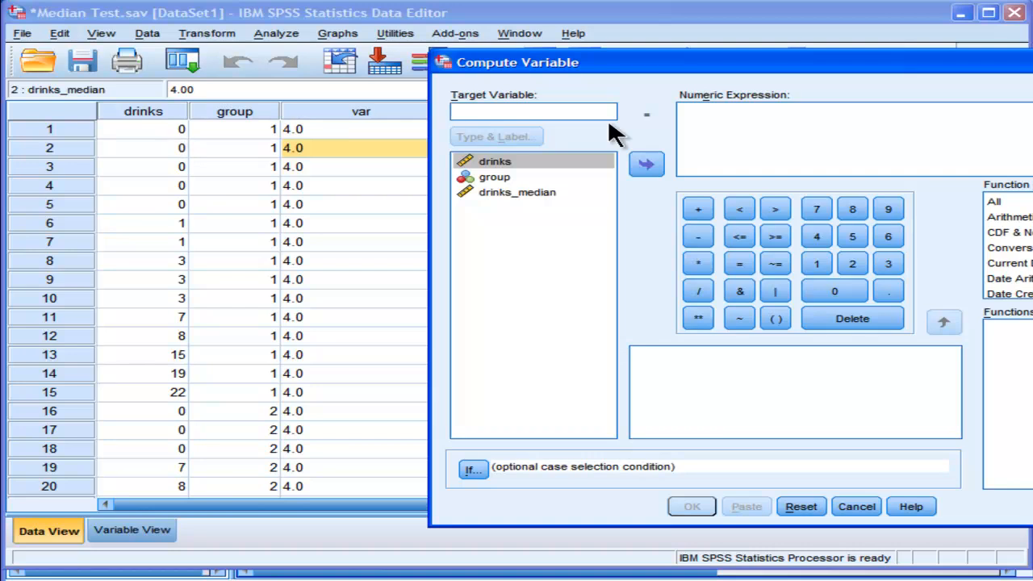
pyautogui.write('differen')
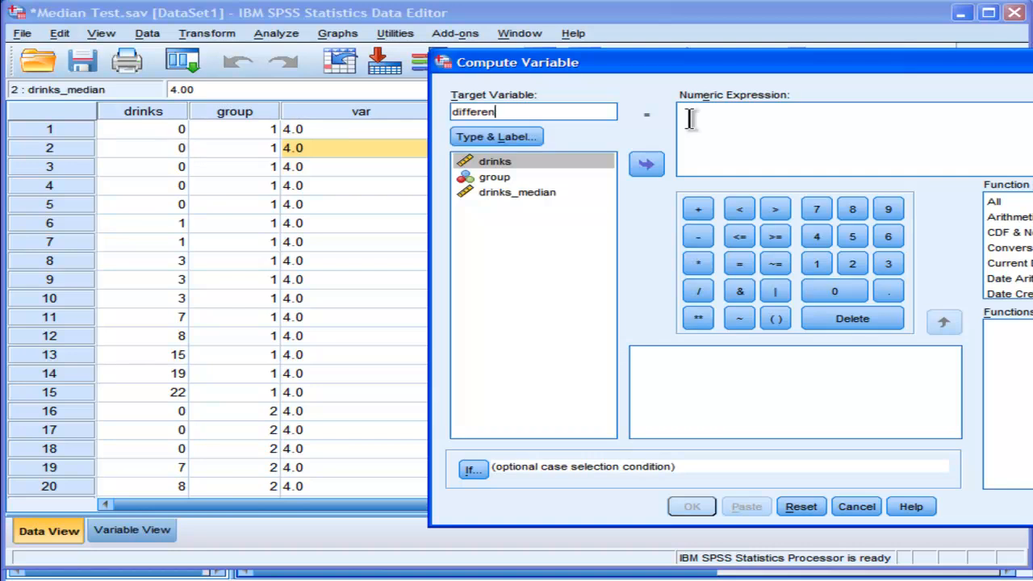
pyautogui.click(645, 165)
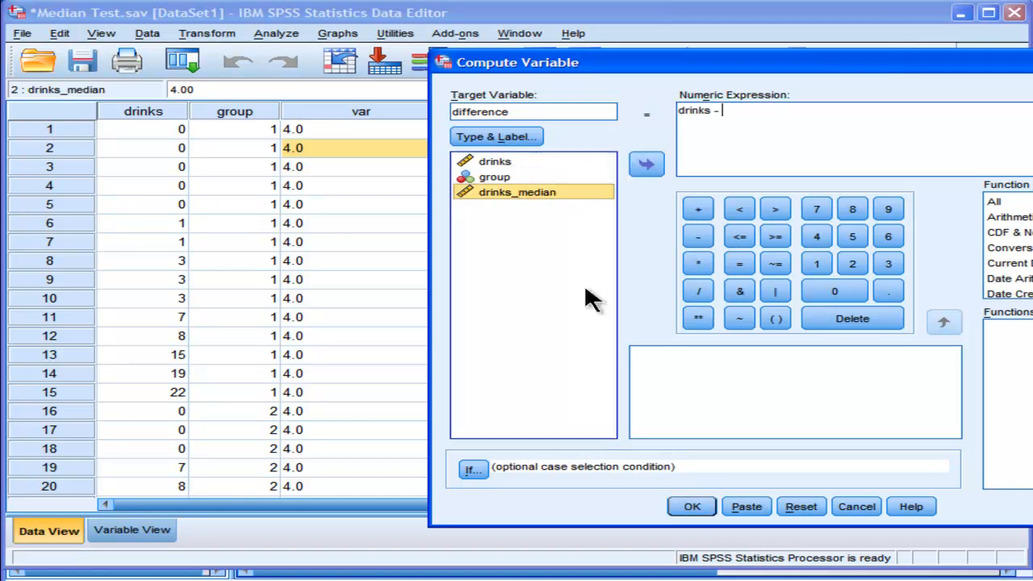
pyautogui.click(691, 507)
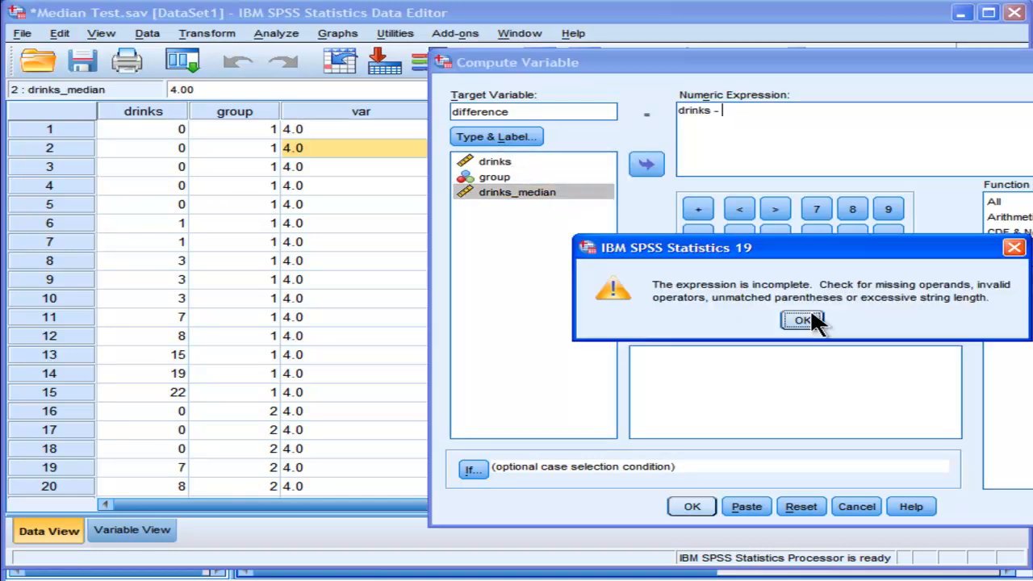
pyautogui.click(801, 321)
pyautogui.write(' drinks_median')
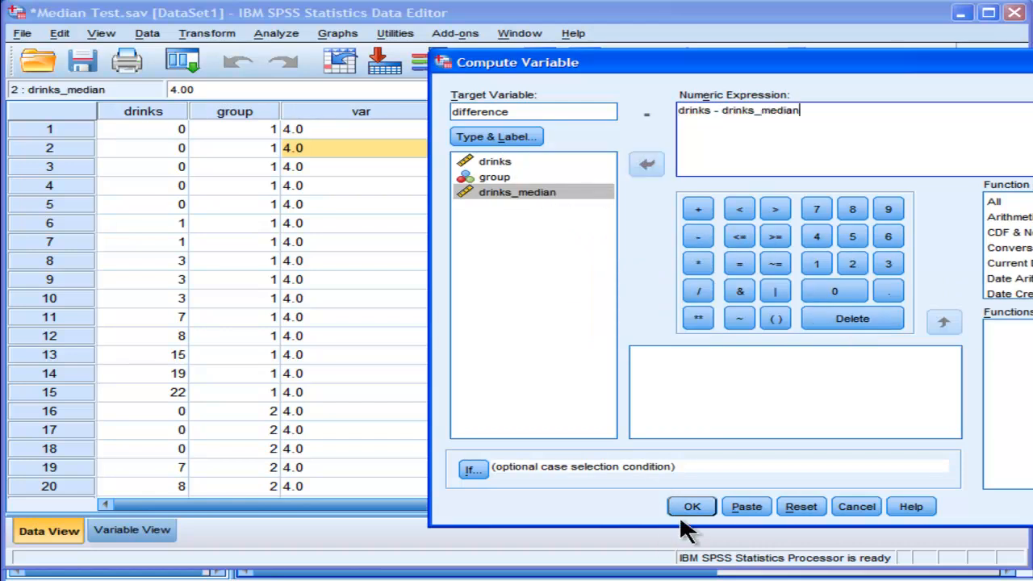
pyautogui.click(691, 507)
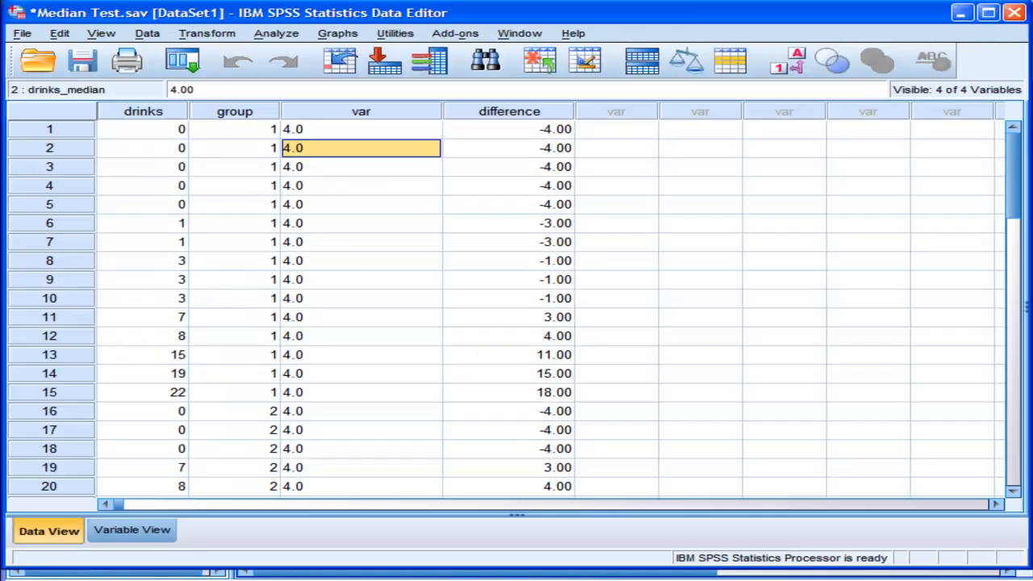
pyautogui.click(509, 110)
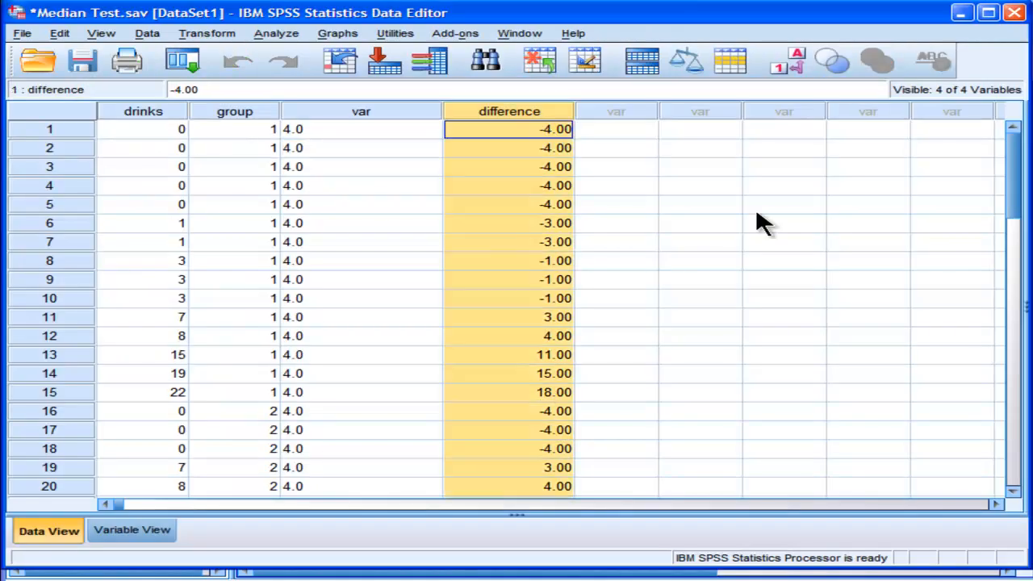
pyautogui.click(617, 129)
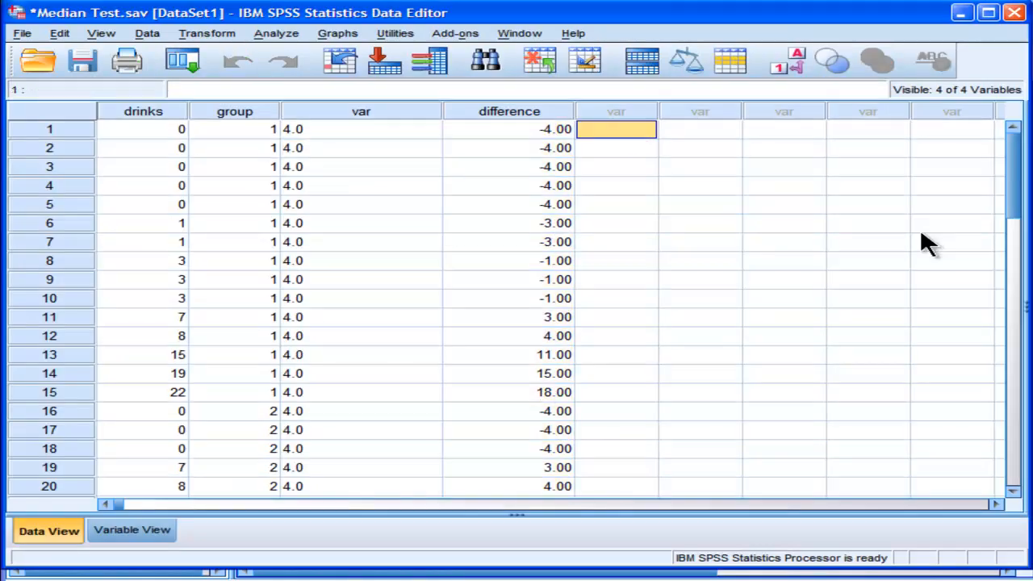
pyautogui.scroll(-3)
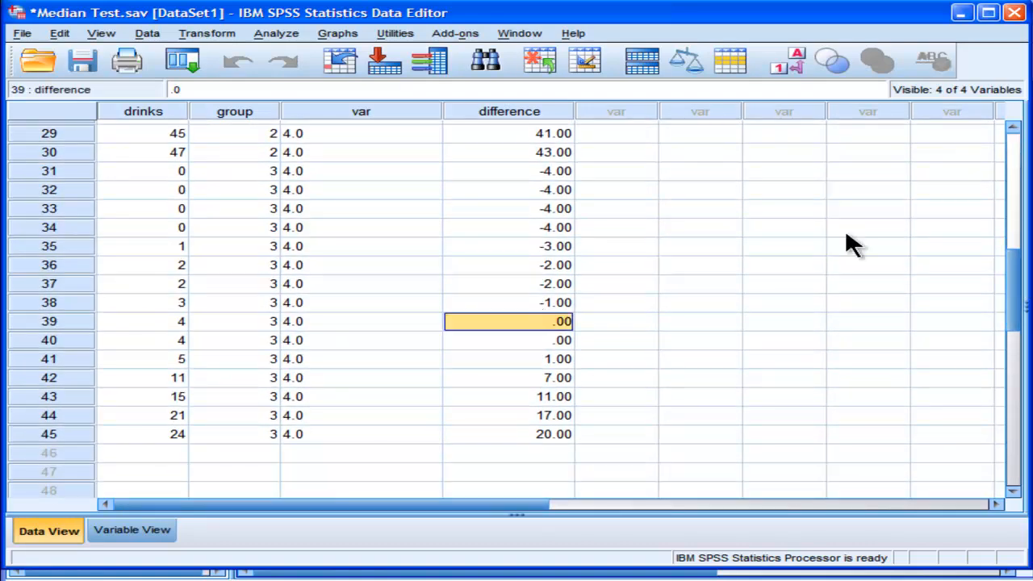
pyautogui.click(362, 322)
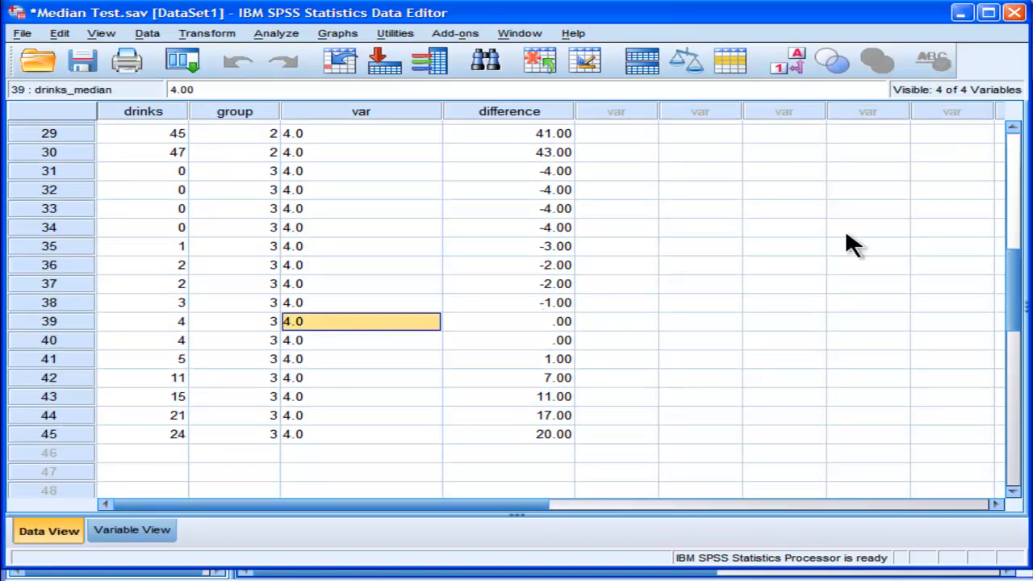